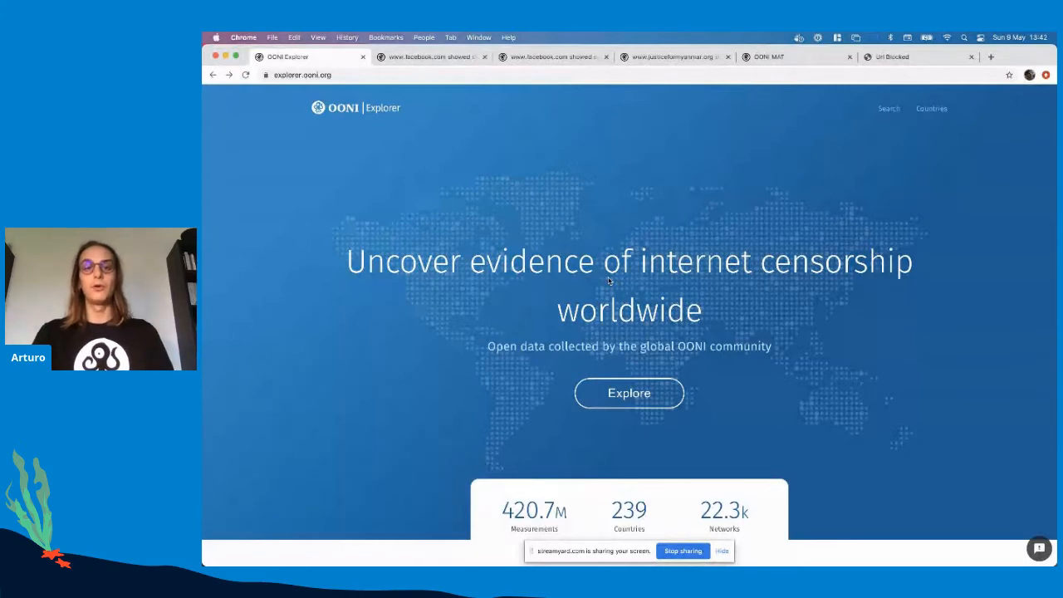
Scroll down through the current OONI Explorer page before heading to the country list
{"action": "scroll", "scroll_direction": "down", "scroll_amount": 3}
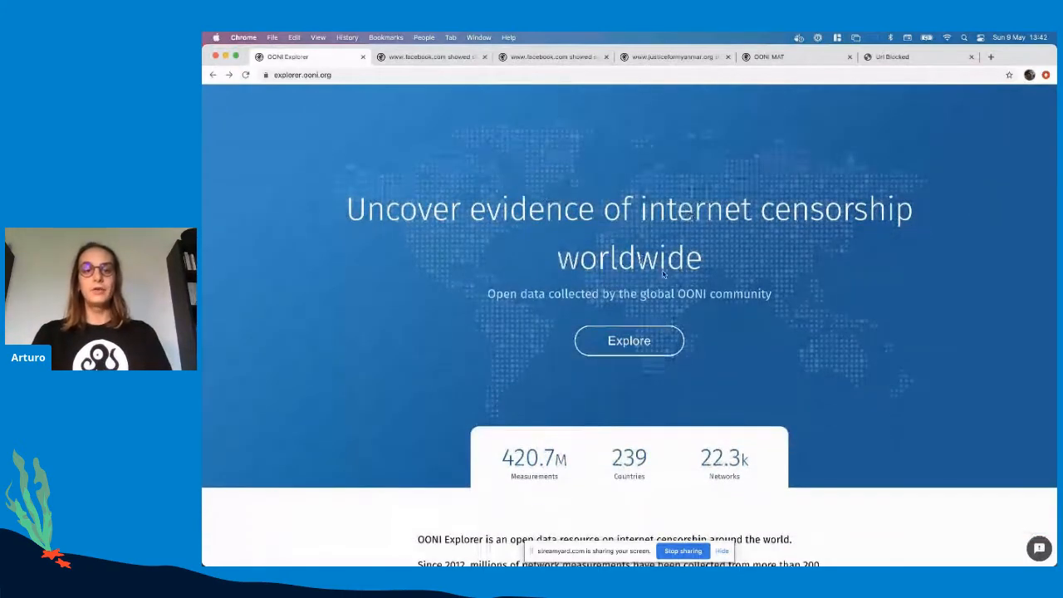
{"action": "mouse_move", "coordinate": [541, 400]}
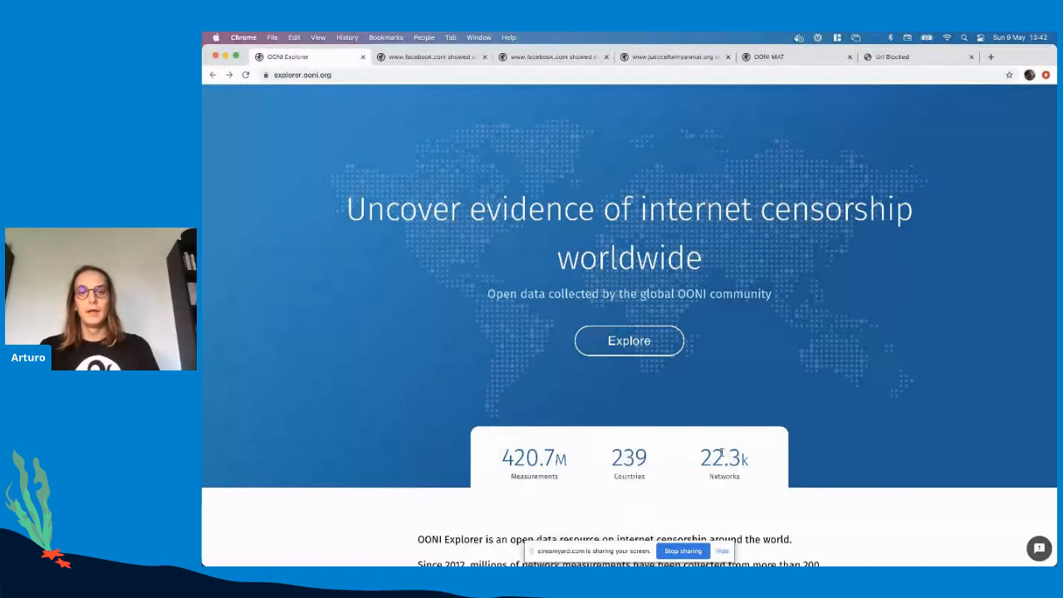
{"action": "scroll", "scroll_direction": "down", "scroll_amount": 3}
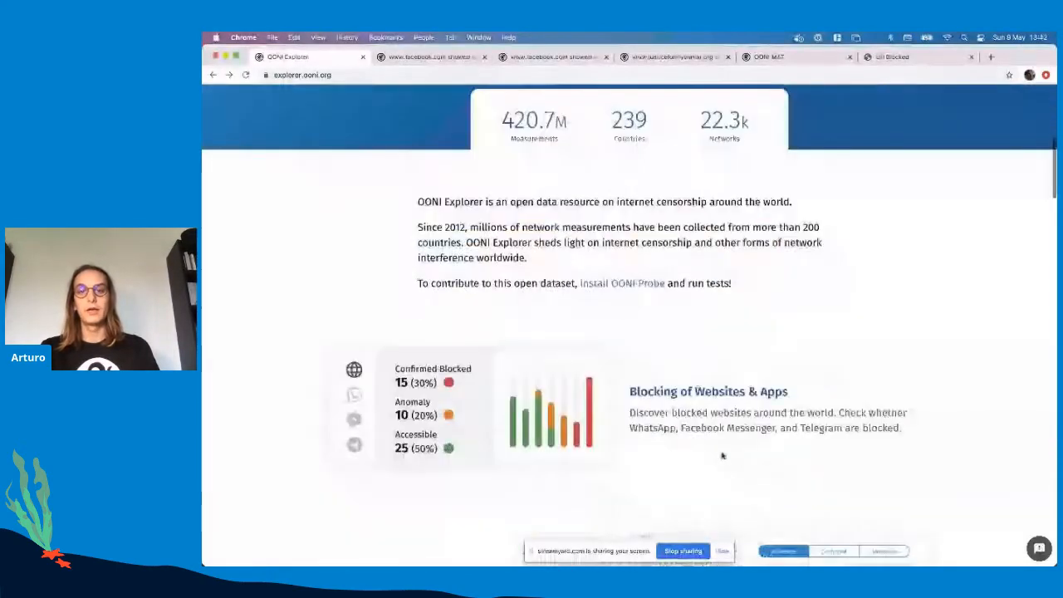
{"action": "scroll", "scroll_direction": "down", "scroll_amount": 3}
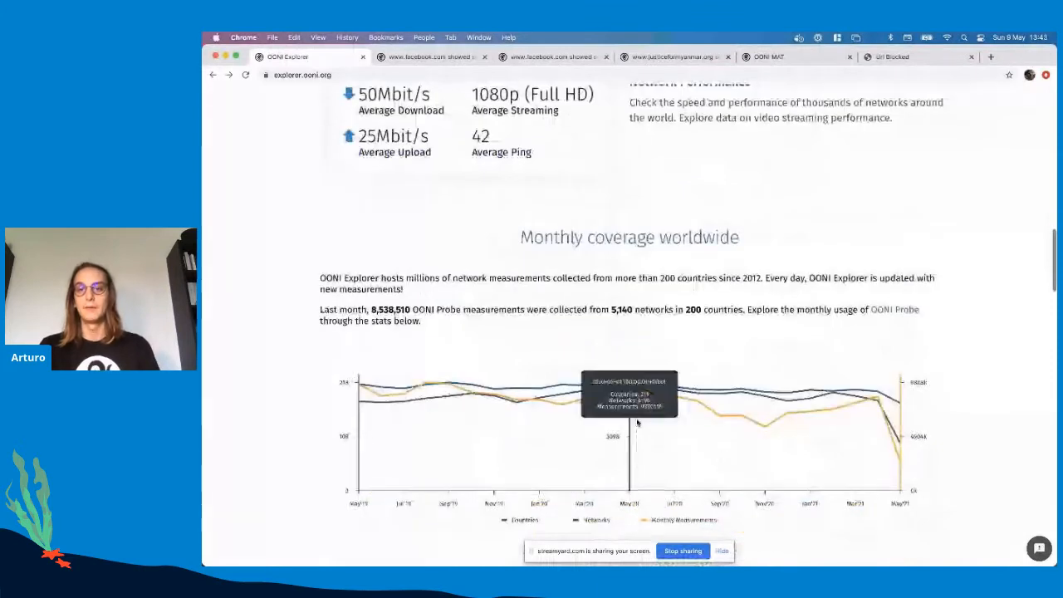
{"action": "mouse_move", "coordinate": [795, 430]}
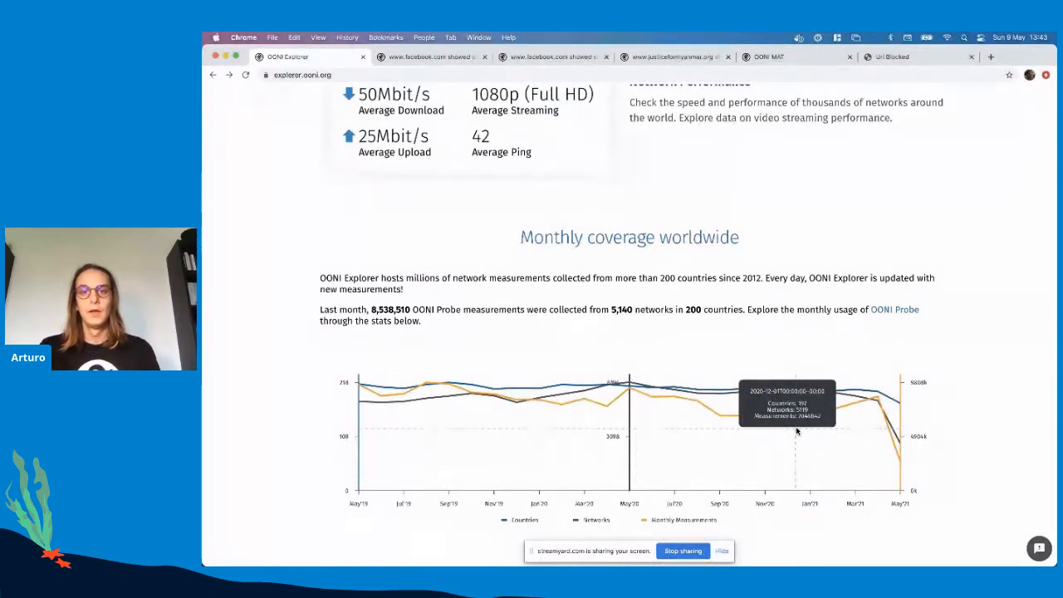
{"action": "scroll", "scroll_direction": "down", "scroll_amount": 3}
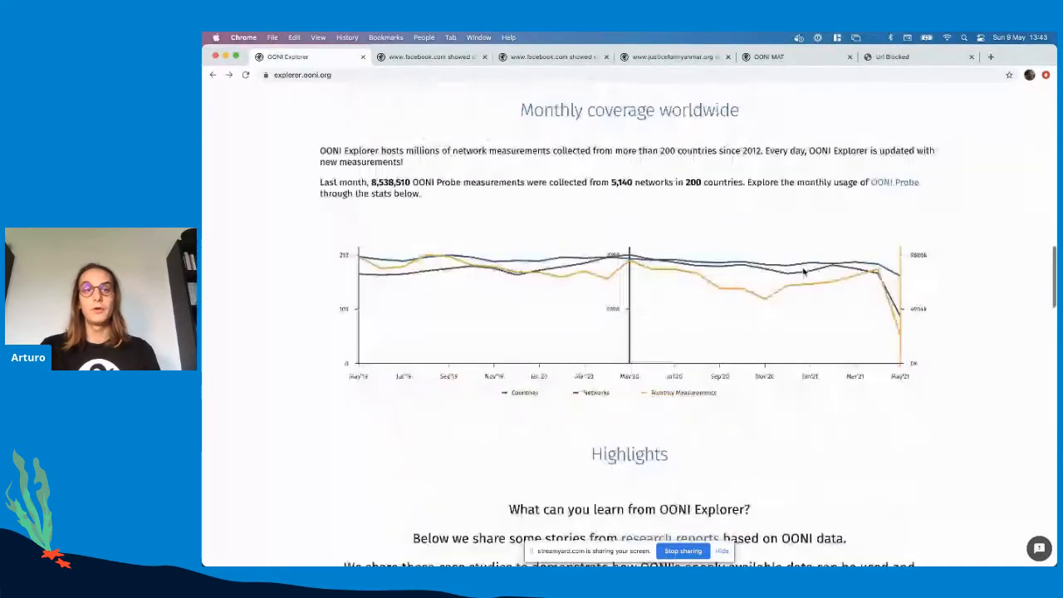
{"action": "scroll", "scroll_direction": "down", "scroll_amount": 3}
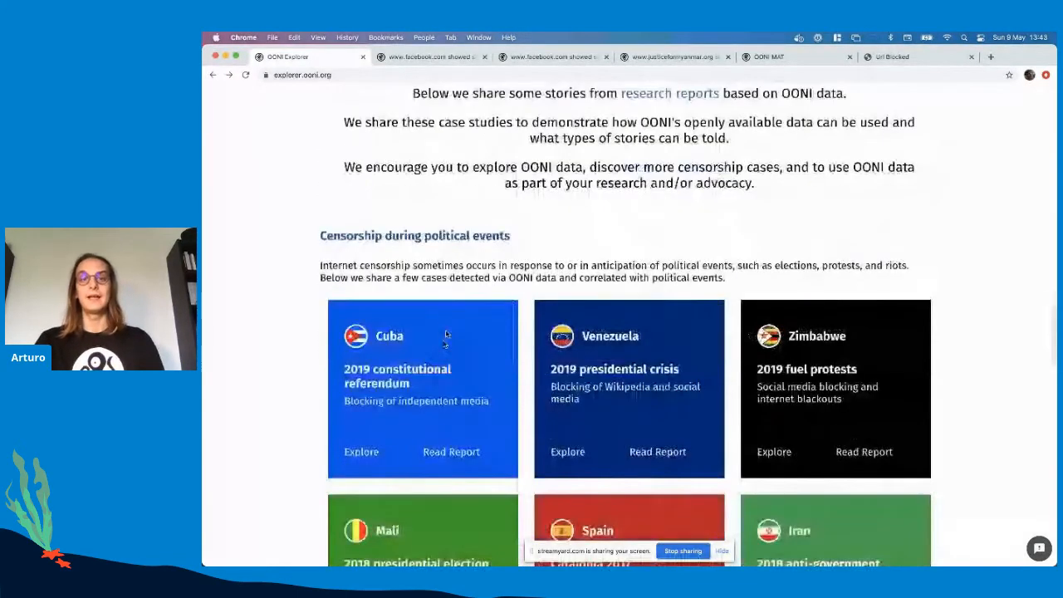
{"action": "scroll", "scroll_direction": "down", "scroll_amount": 3}
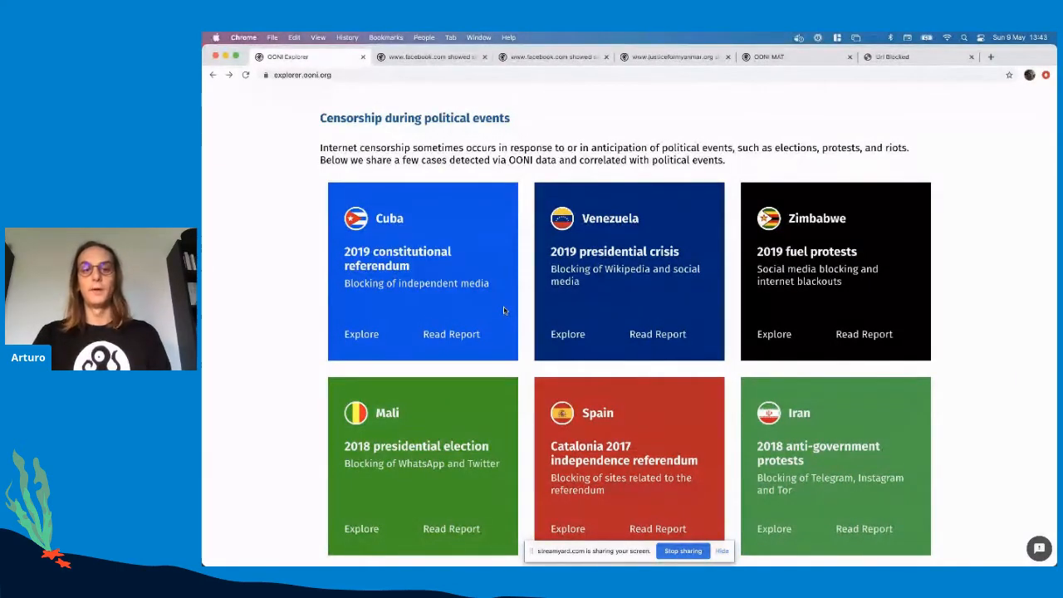
{"action": "scroll", "scroll_direction": "down", "scroll_amount": 3}
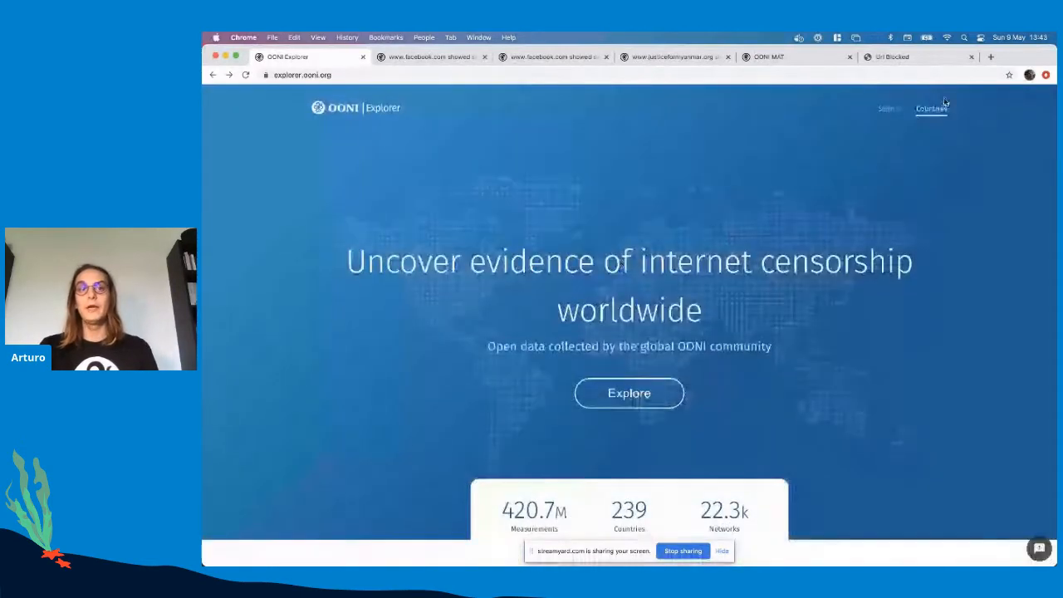
From Countries open Italy's page, jump to its website results and scroll to the app test results
{"action": "left_click", "coordinate": [930, 100]}
{"action": "type", "text": "italy"}
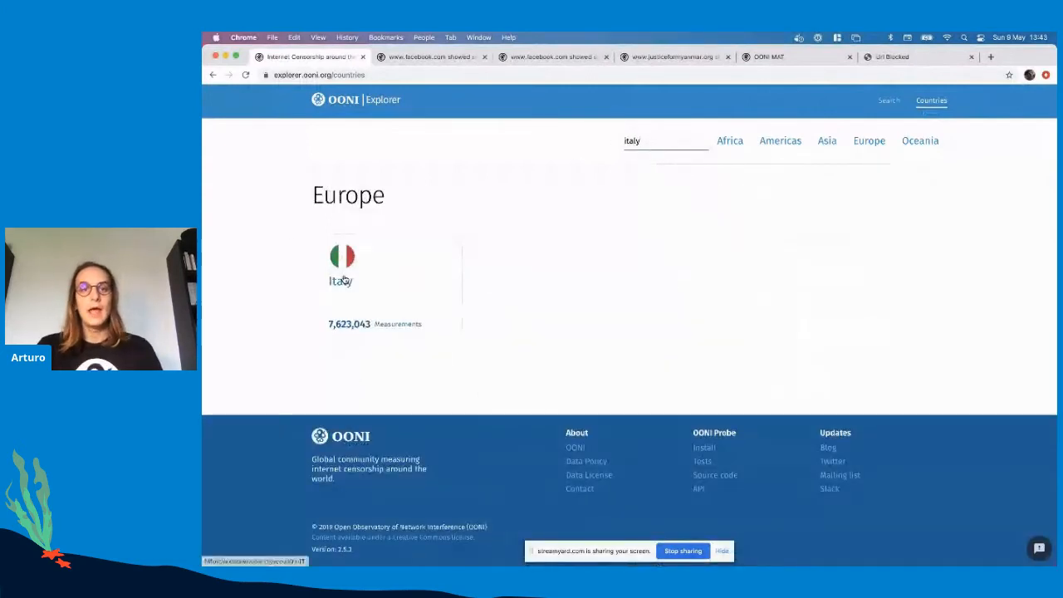
{"action": "left_click", "coordinate": [342, 265]}
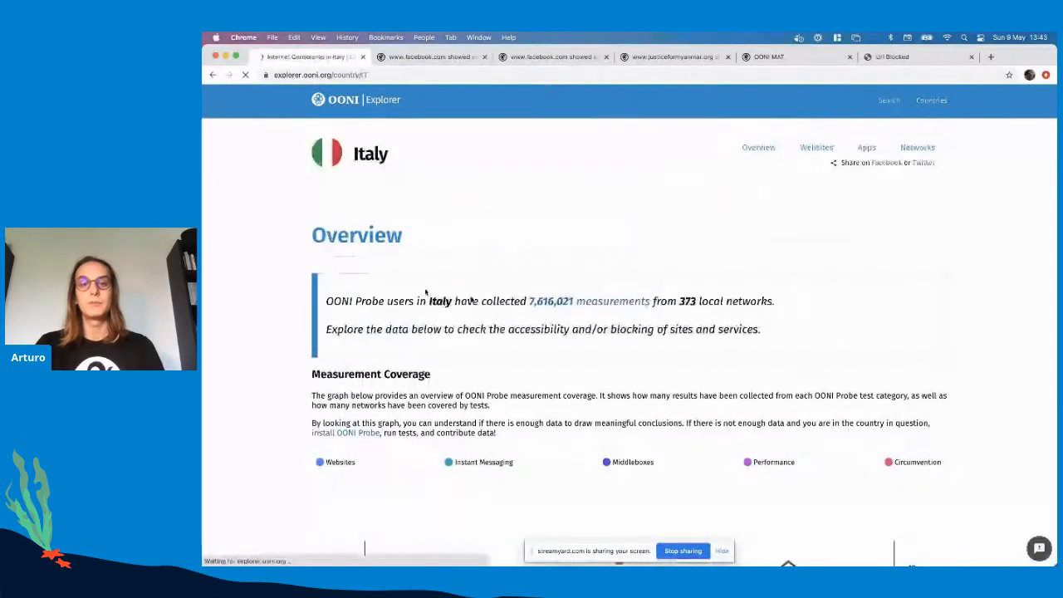
{"action": "scroll", "scroll_direction": "down", "scroll_amount": 3}
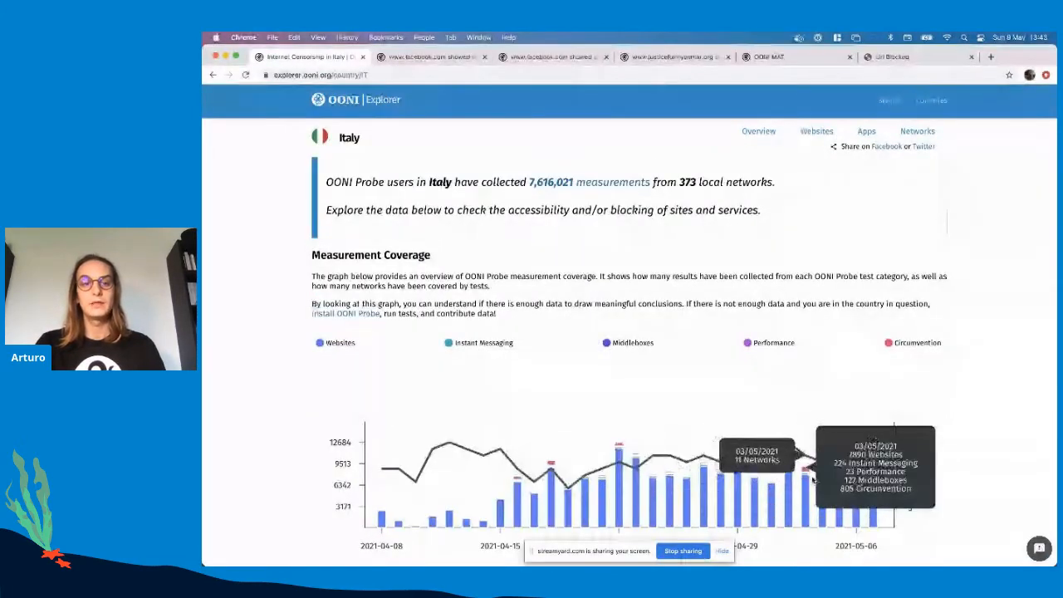
{"action": "left_click", "coordinate": [816, 129]}
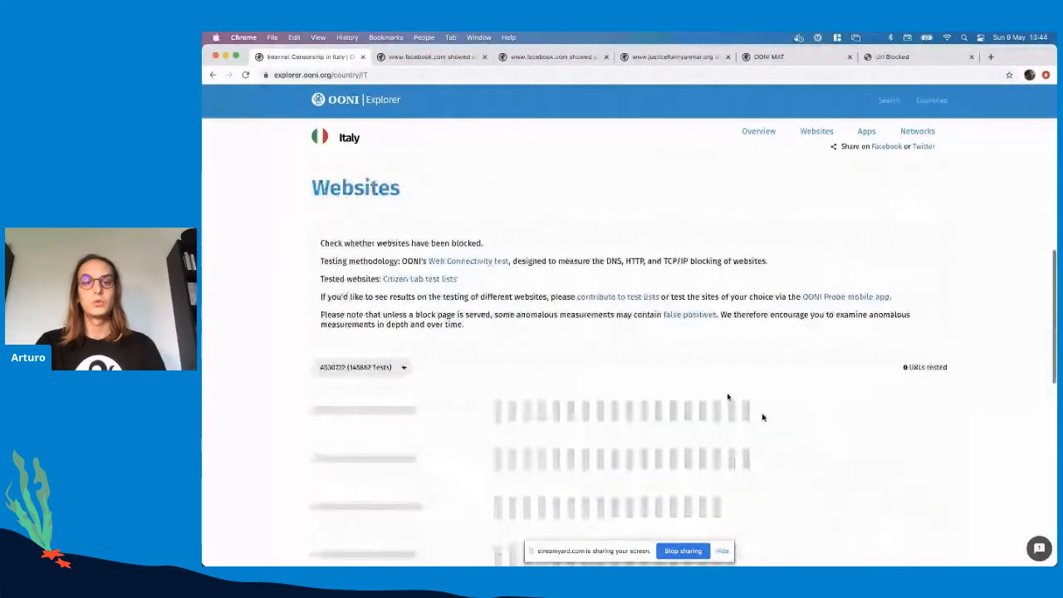
{"action": "scroll", "scroll_direction": "down", "scroll_amount": 3}
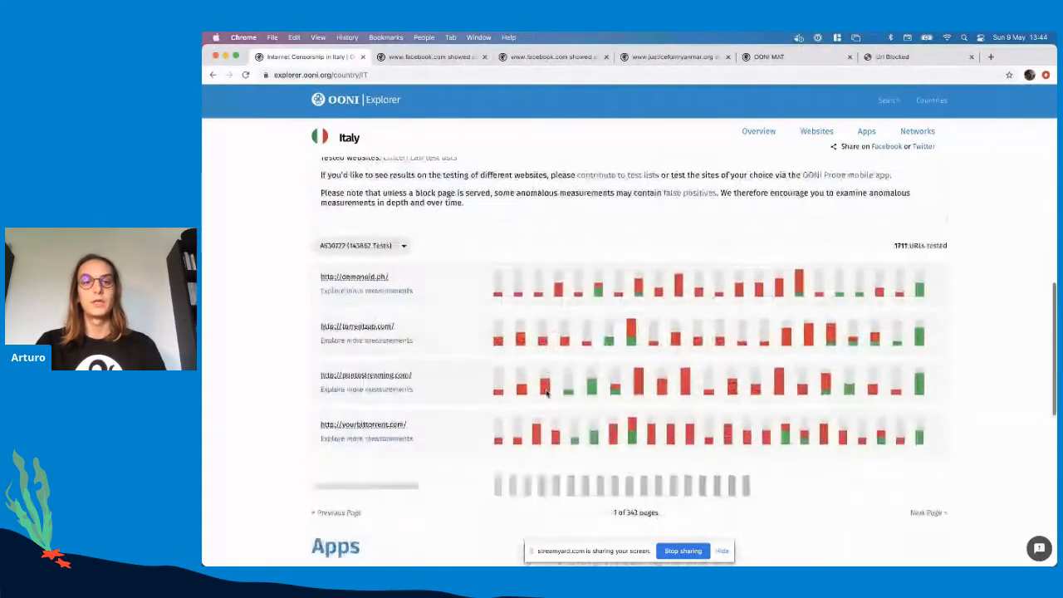
{"action": "scroll", "scroll_direction": "down", "scroll_amount": 3}
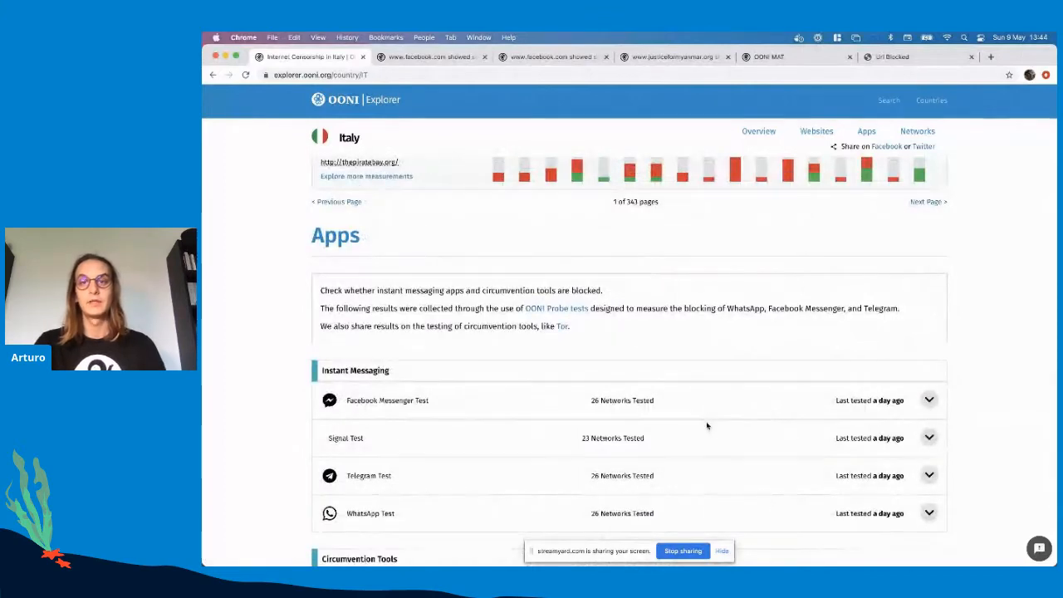
{"action": "scroll", "scroll_direction": "down", "scroll_amount": 3}
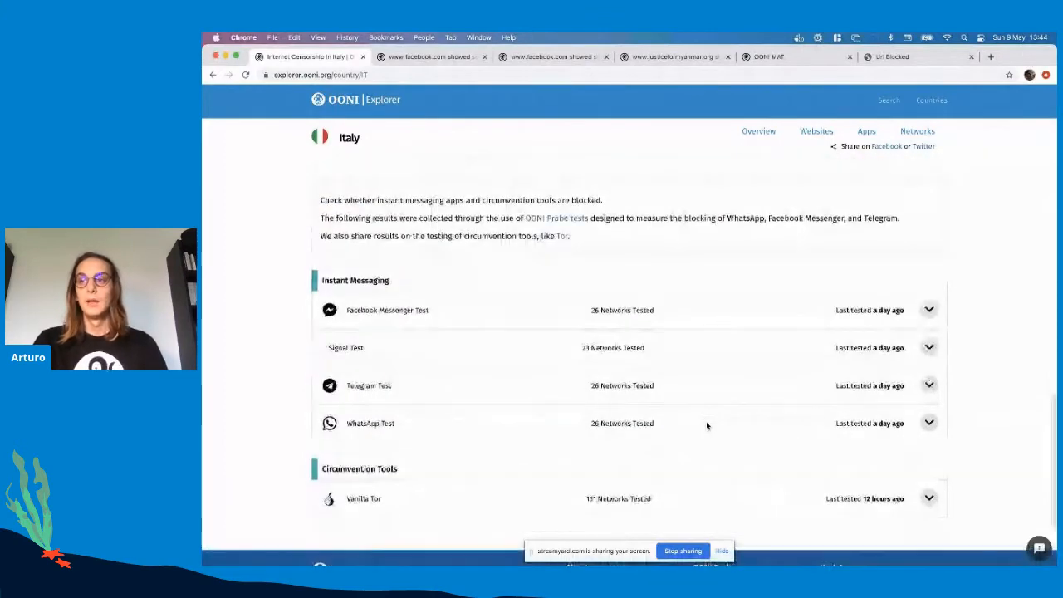
Go to the measurement search and choose Russia as the country filter for April–May 2021
{"action": "left_click", "coordinate": [757, 130]}
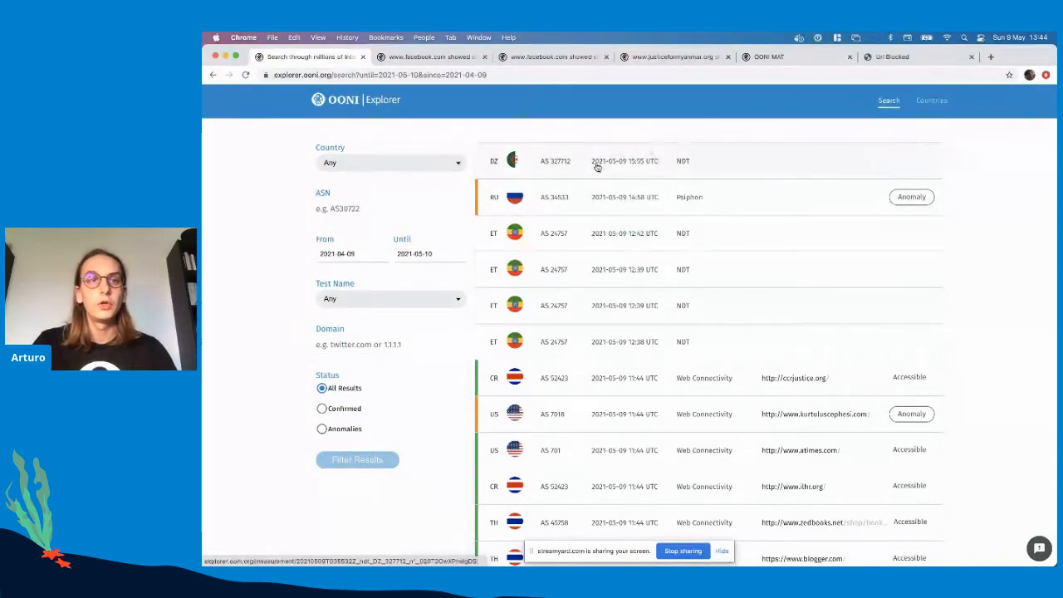
{"action": "left_click", "coordinate": [390, 162]}
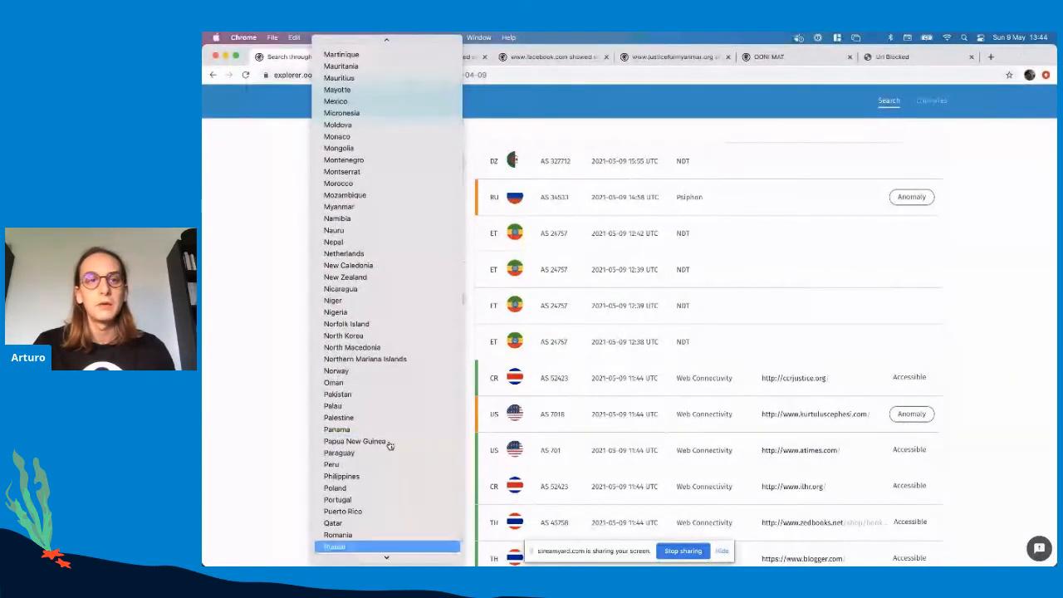
{"action": "left_click", "coordinate": [335, 546]}
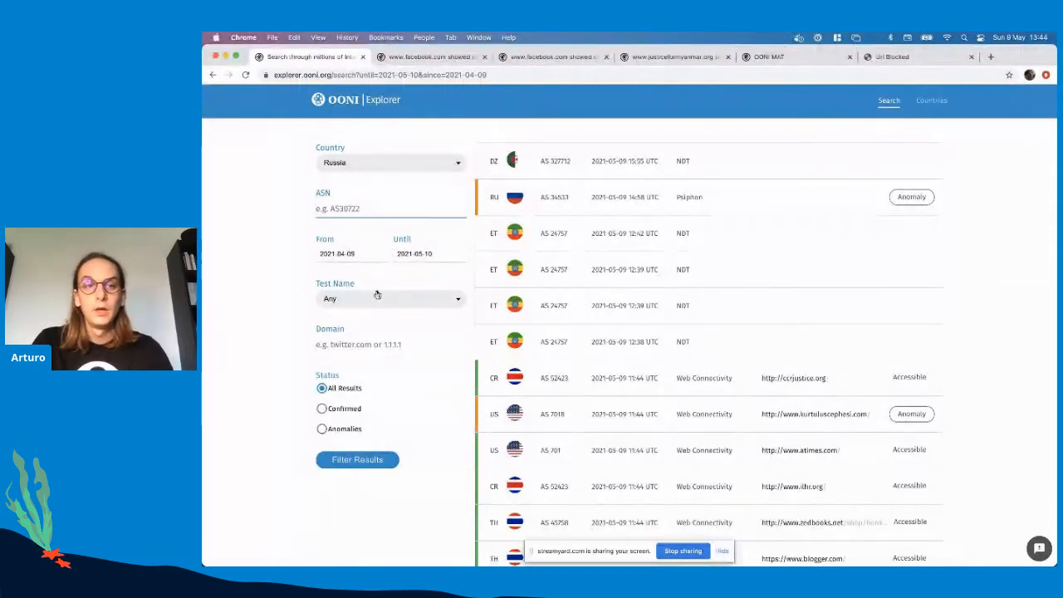
{"action": "left_click", "coordinate": [390, 299]}
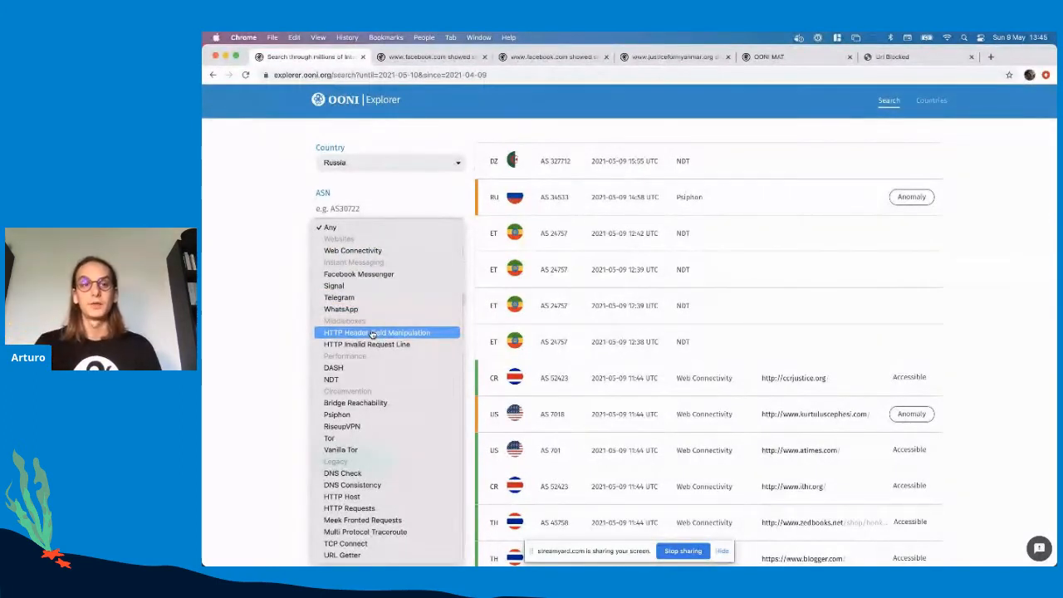
{"action": "mouse_move", "coordinate": [332, 367]}
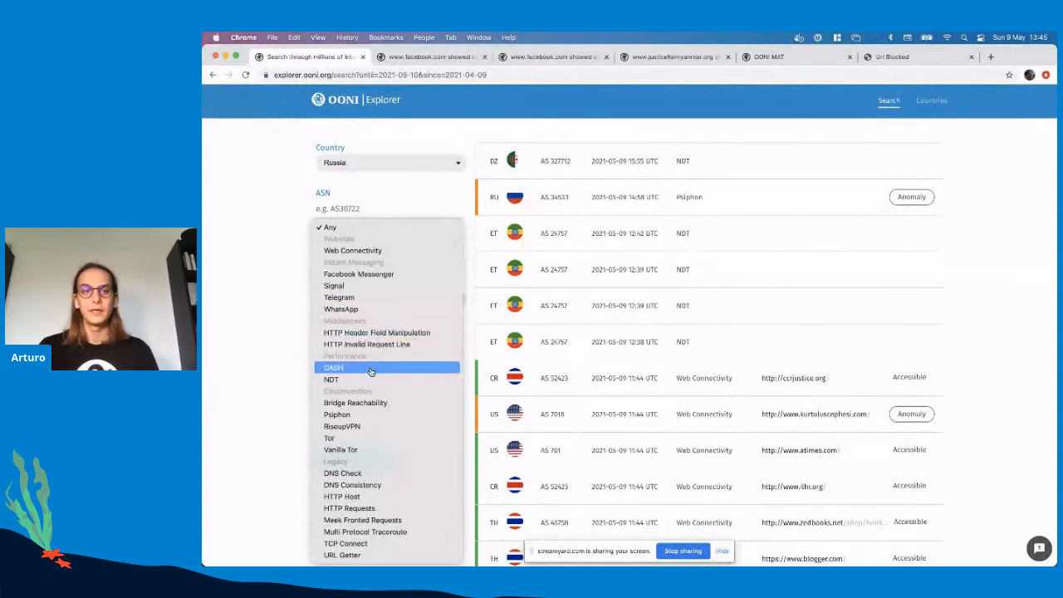
{"action": "mouse_move", "coordinate": [336, 414]}
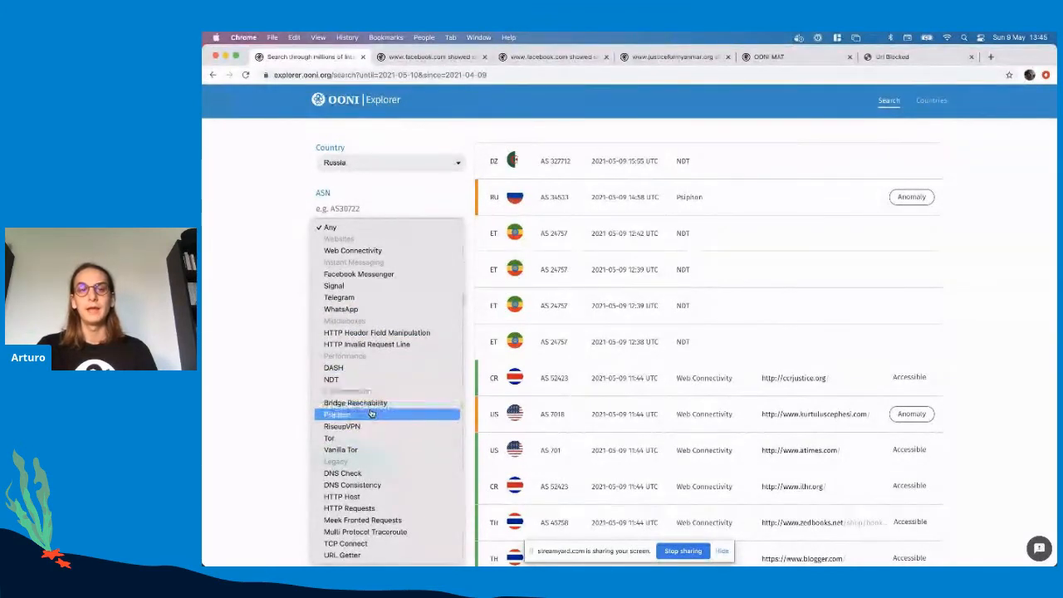
{"action": "mouse_move", "coordinate": [362, 425]}
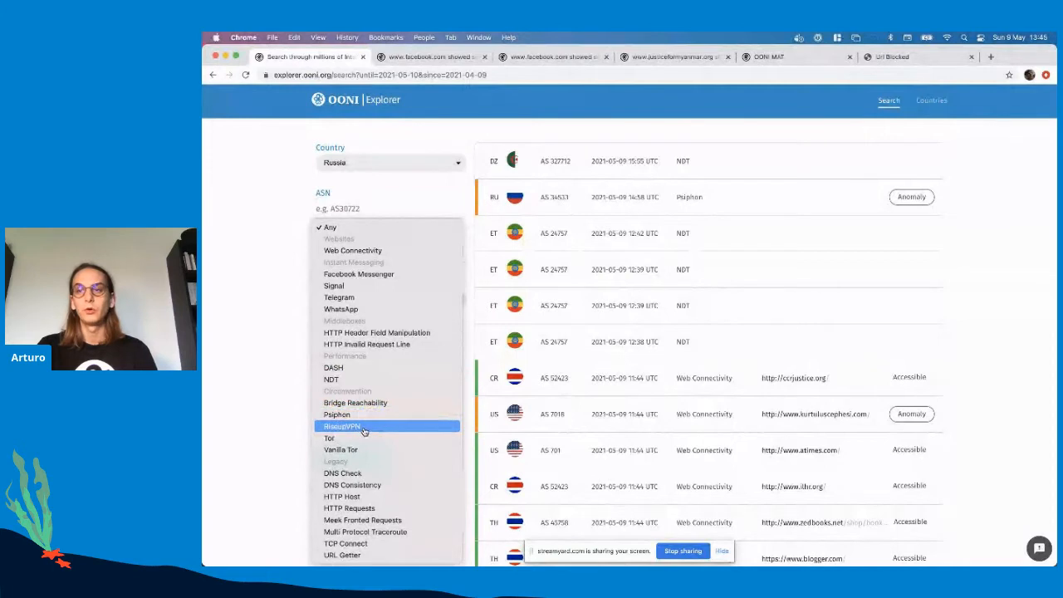
{"action": "mouse_move", "coordinate": [329, 438]}
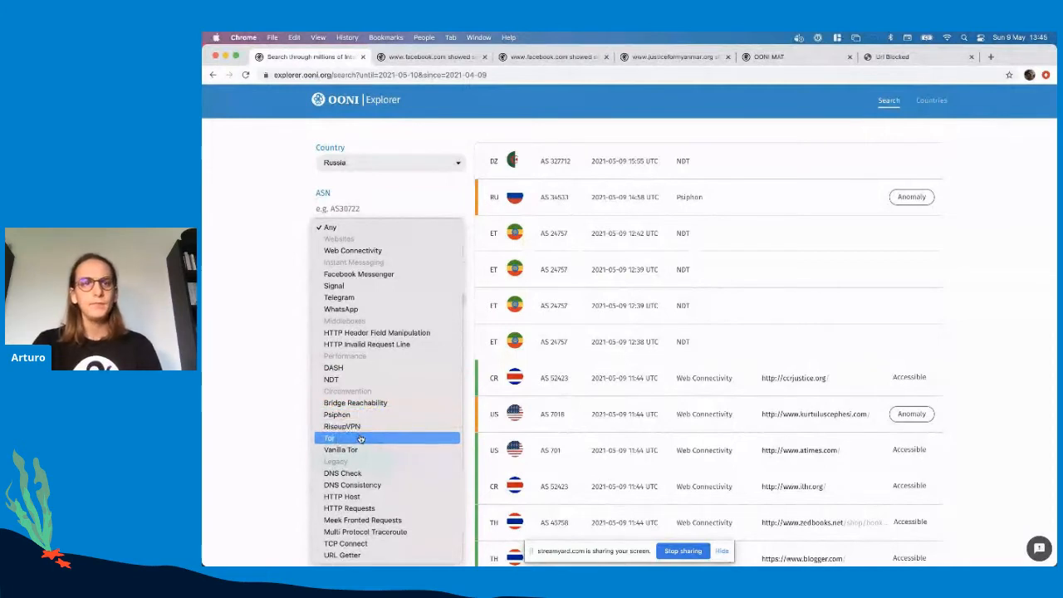
{"action": "left_click", "coordinate": [329, 438]}
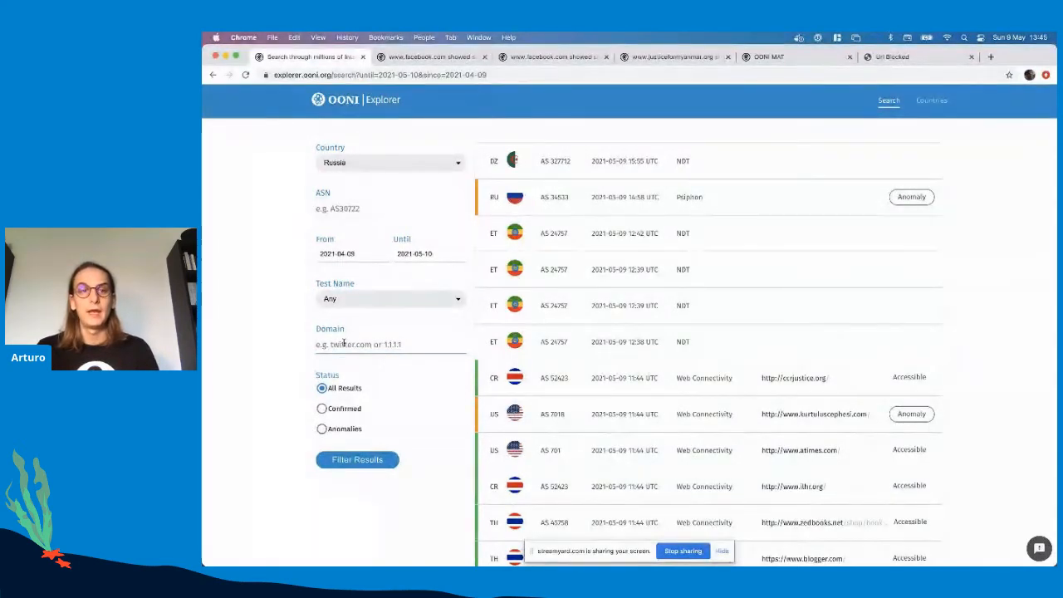
{"action": "type", "text": "facebook.com"}
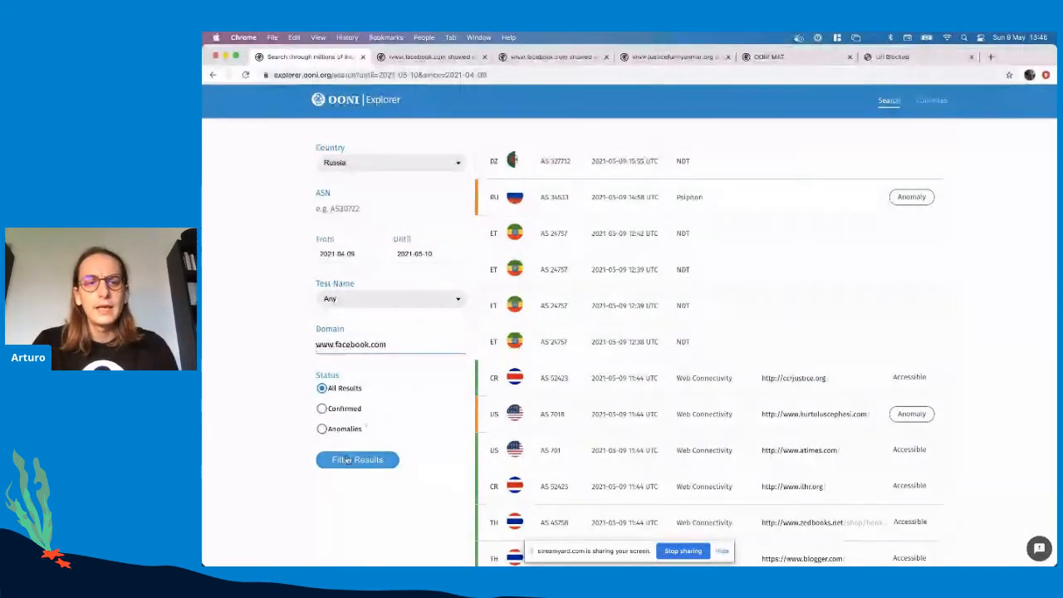
Open Russia's accessible Facebook GraniRu measurement and review its failures, DNS queries and TCP connections
{"action": "left_click", "coordinate": [357, 458]}
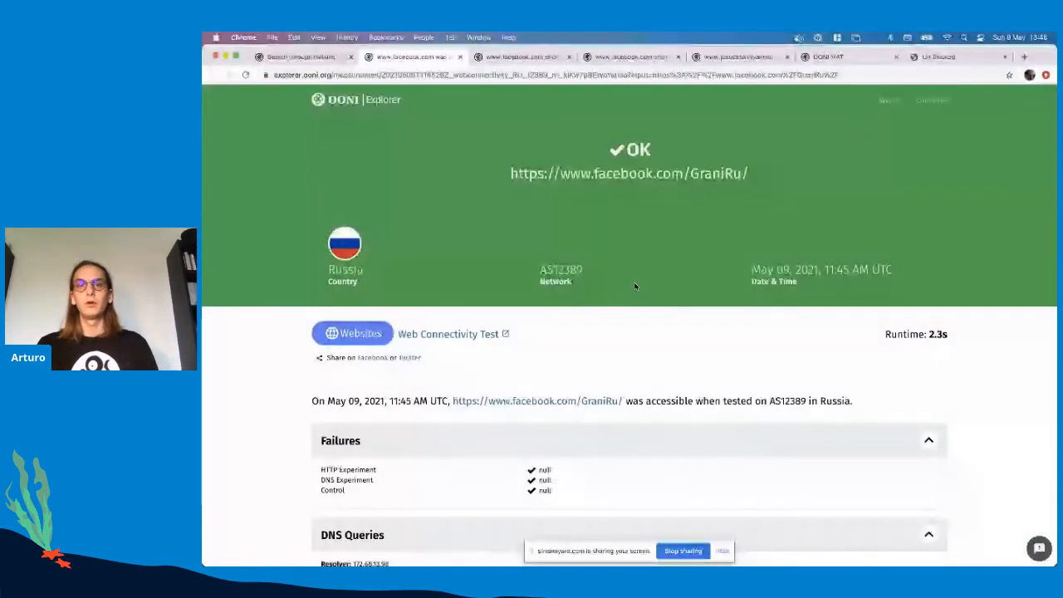
{"action": "mouse_move", "coordinate": [452, 228]}
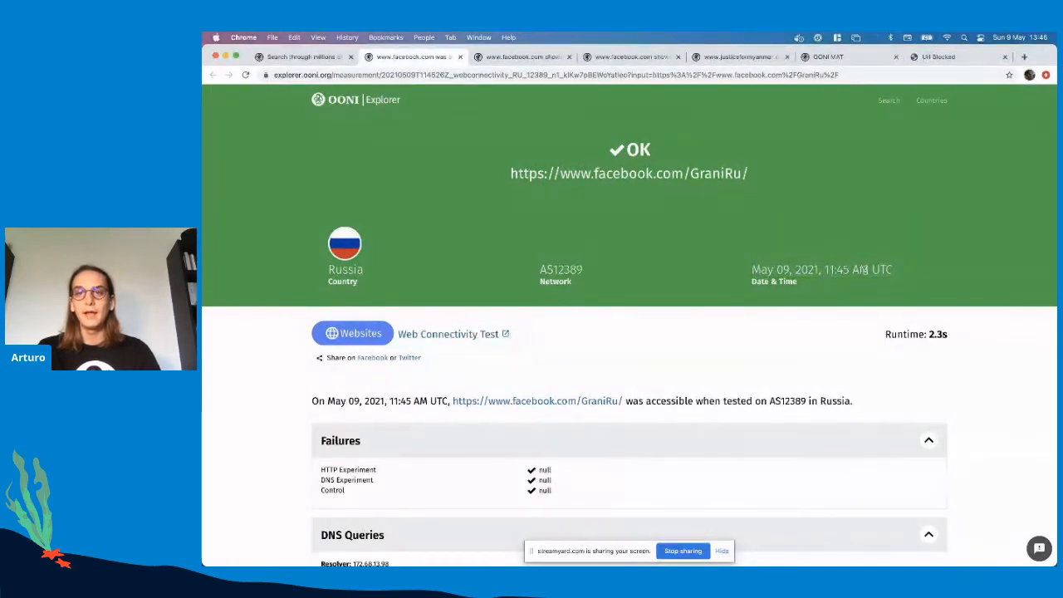
{"action": "double_click", "coordinate": [561, 269]}
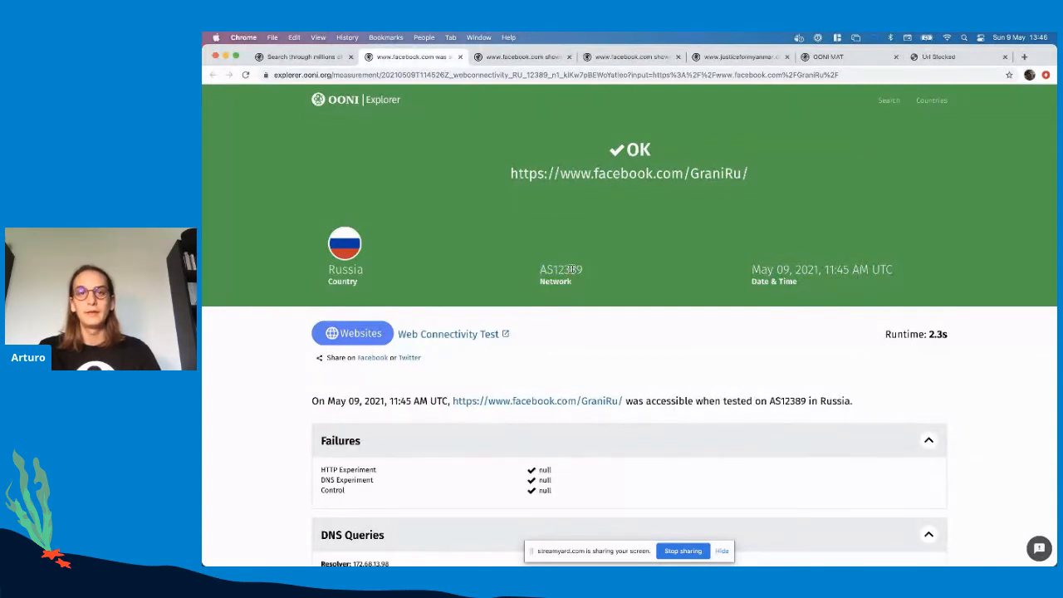
{"action": "double_click", "coordinate": [561, 269]}
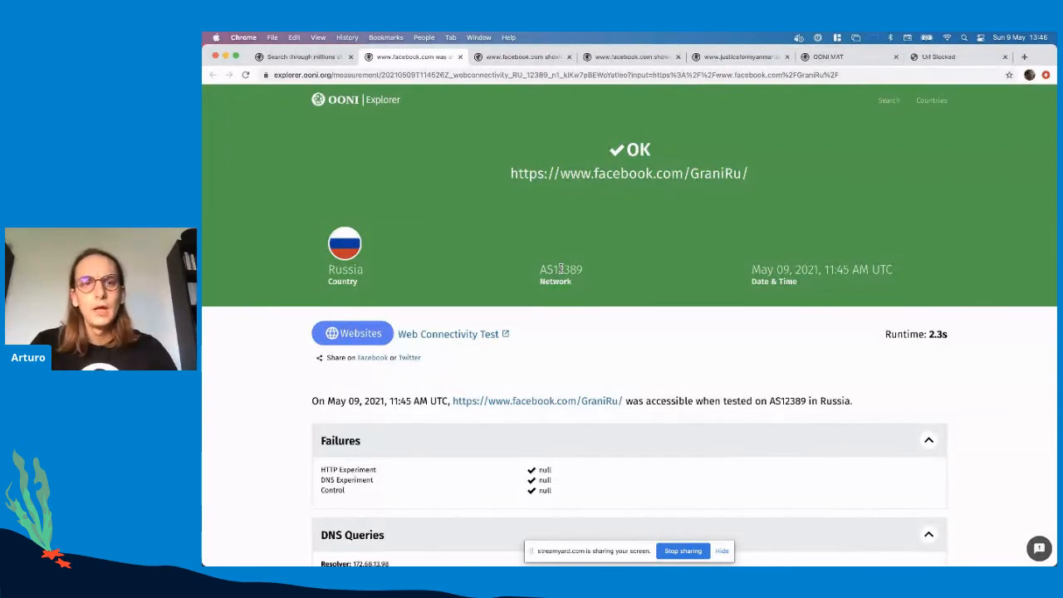
{"action": "scroll", "scroll_direction": "down", "scroll_amount": 3}
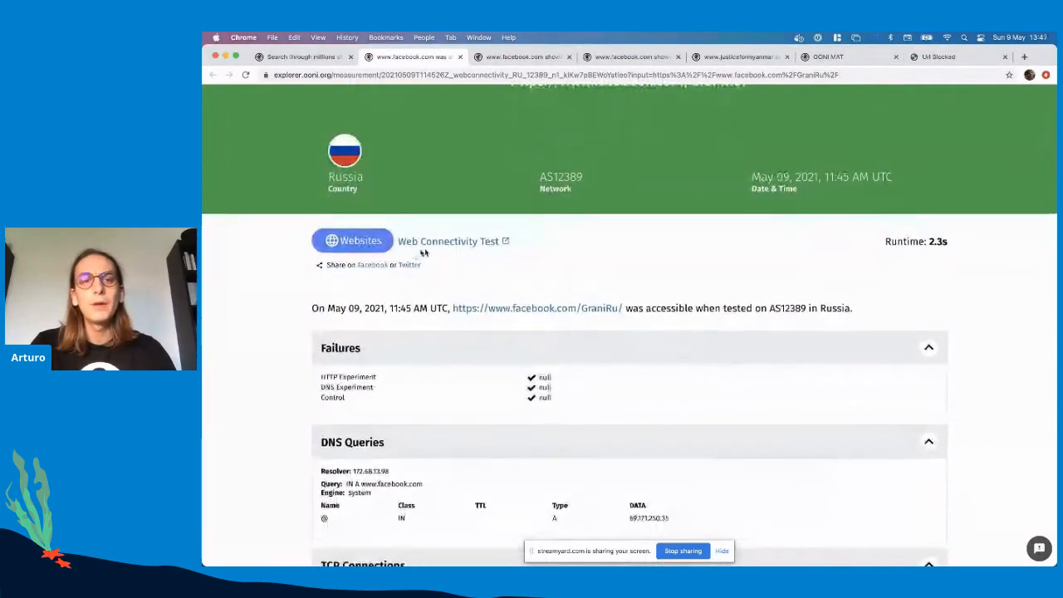
{"action": "scroll", "scroll_direction": "down", "scroll_amount": 3}
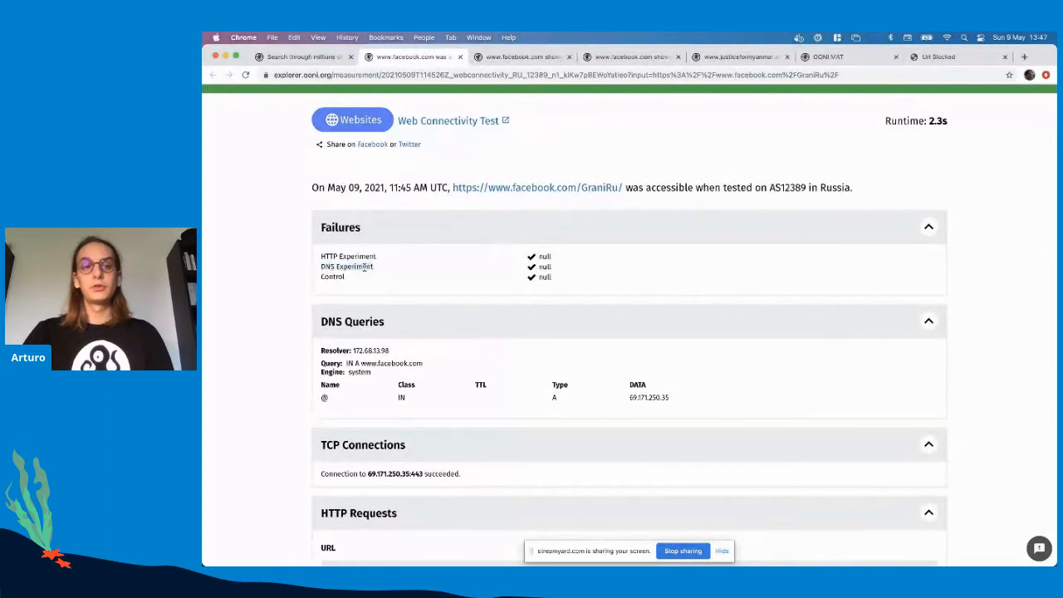
{"action": "mouse_move", "coordinate": [440, 385]}
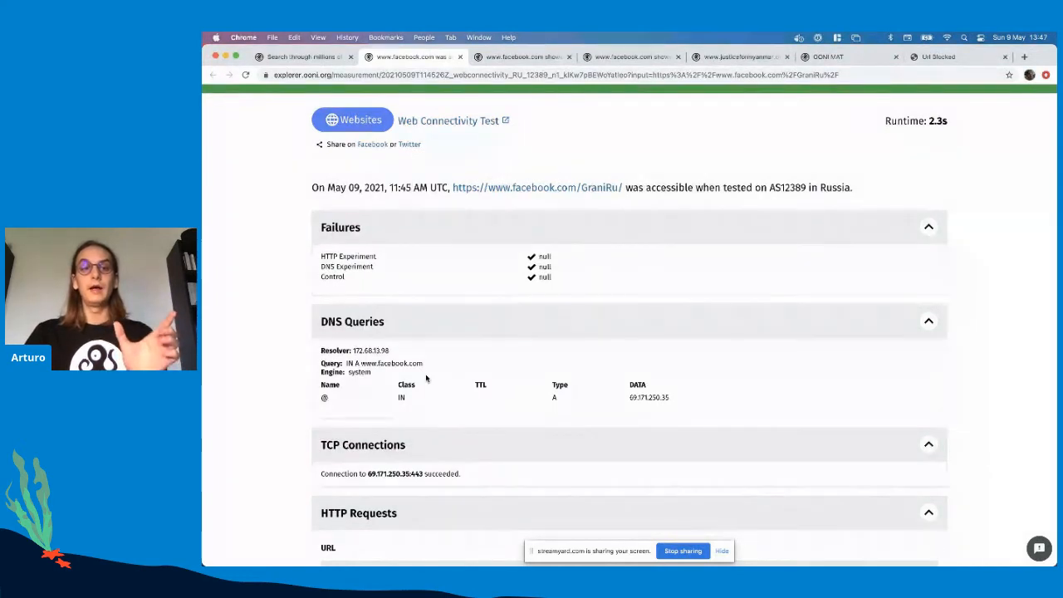
{"action": "double_click", "coordinate": [391, 362]}
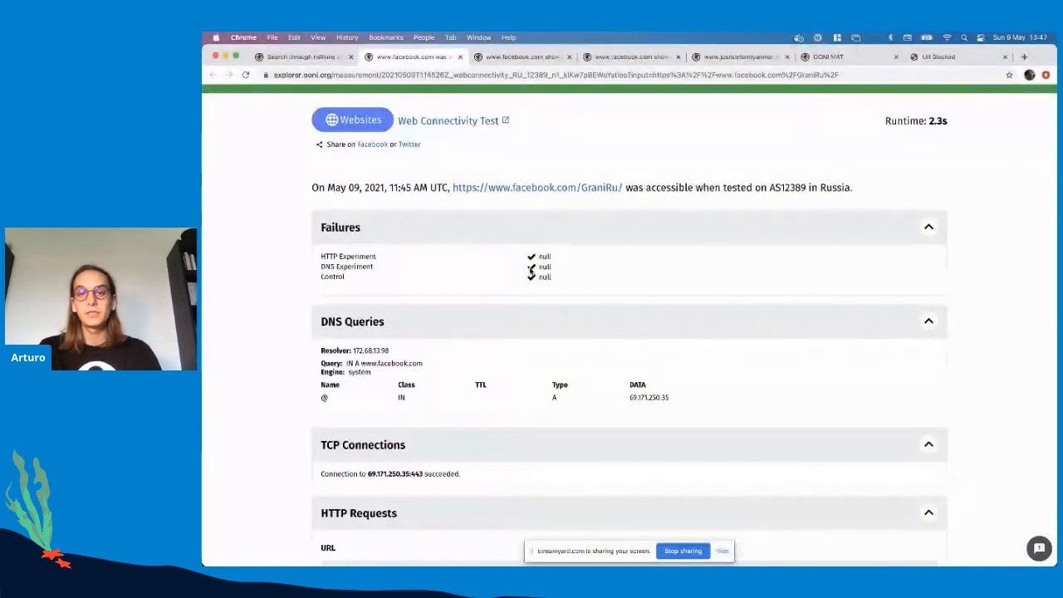
{"action": "double_click", "coordinate": [647, 397]}
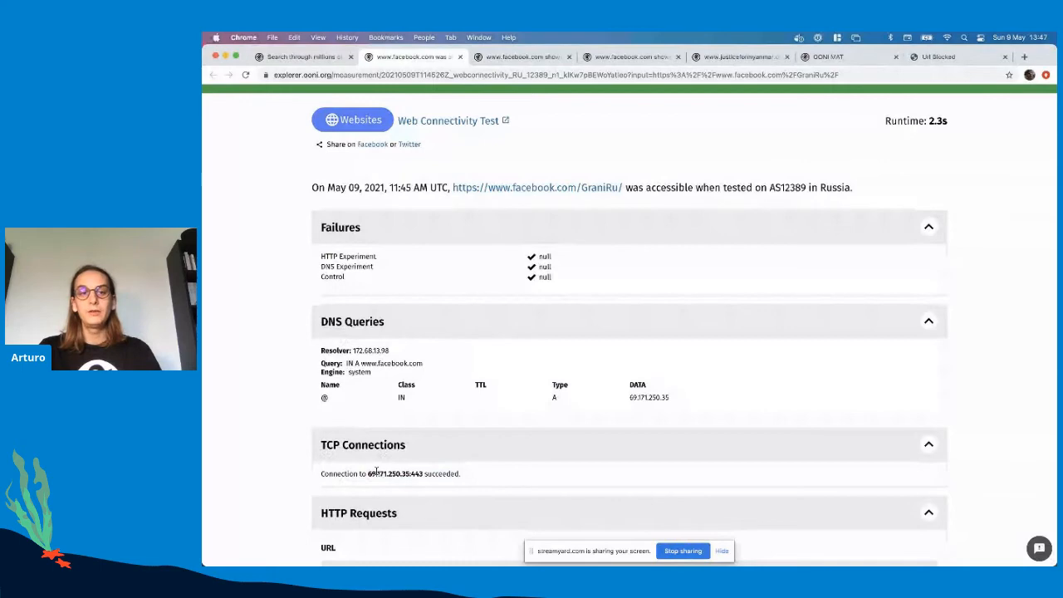
Scroll through the measurement's HTTP request headers and body, then back up toward the results
{"action": "scroll", "scroll_direction": "down", "scroll_amount": 3}
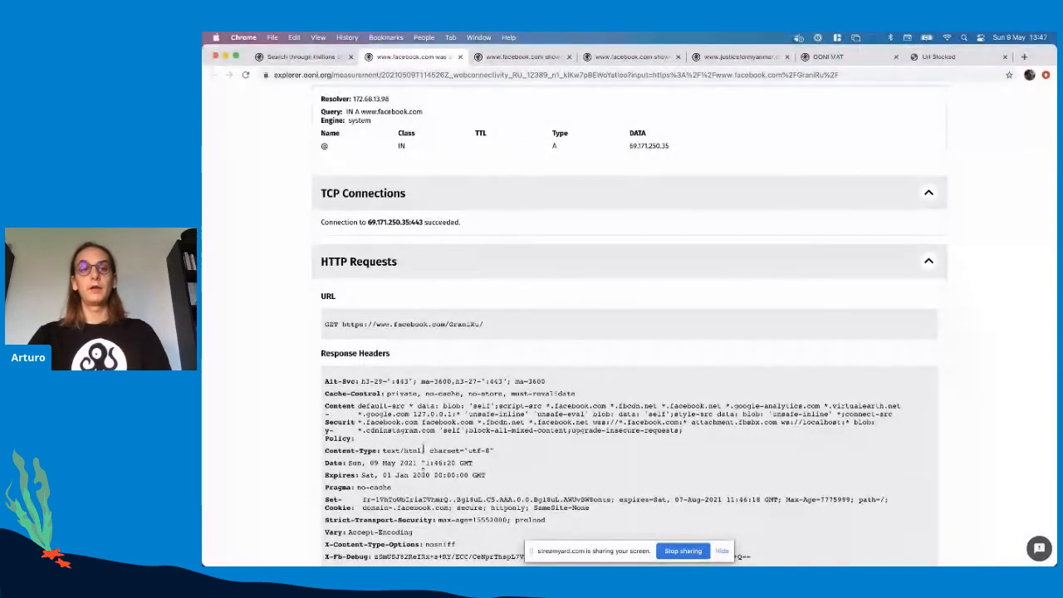
{"action": "scroll", "scroll_direction": "down", "scroll_amount": 3}
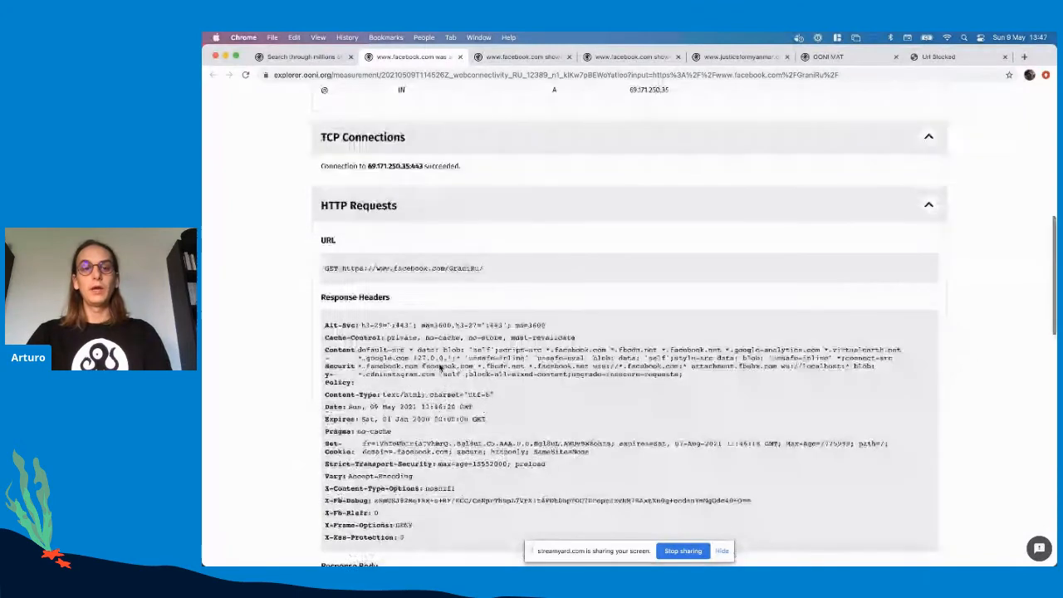
{"action": "scroll", "scroll_direction": "down", "scroll_amount": 3}
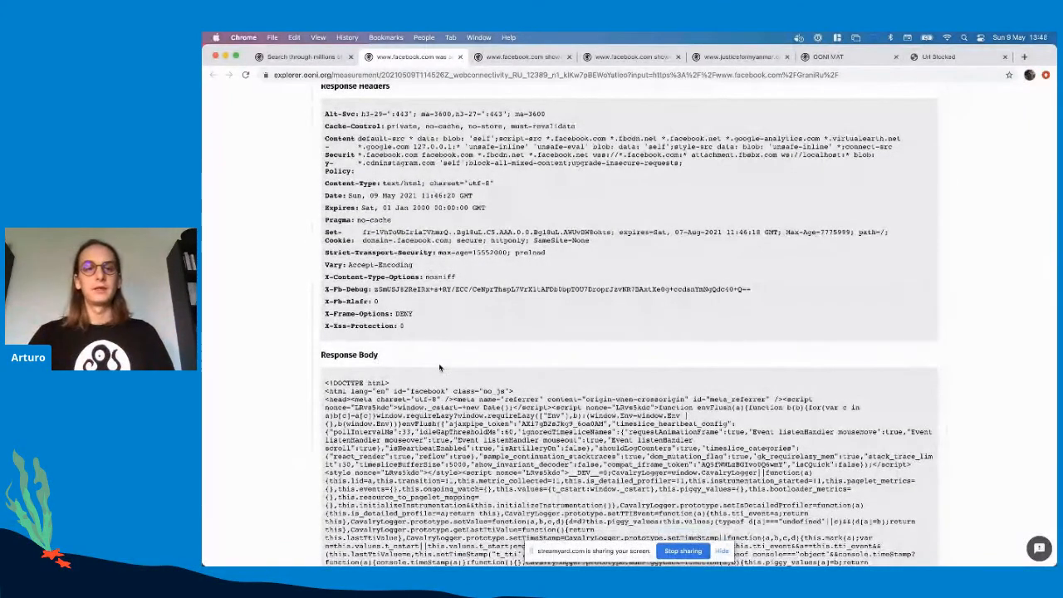
{"action": "scroll", "scroll_direction": "down", "scroll_amount": 3}
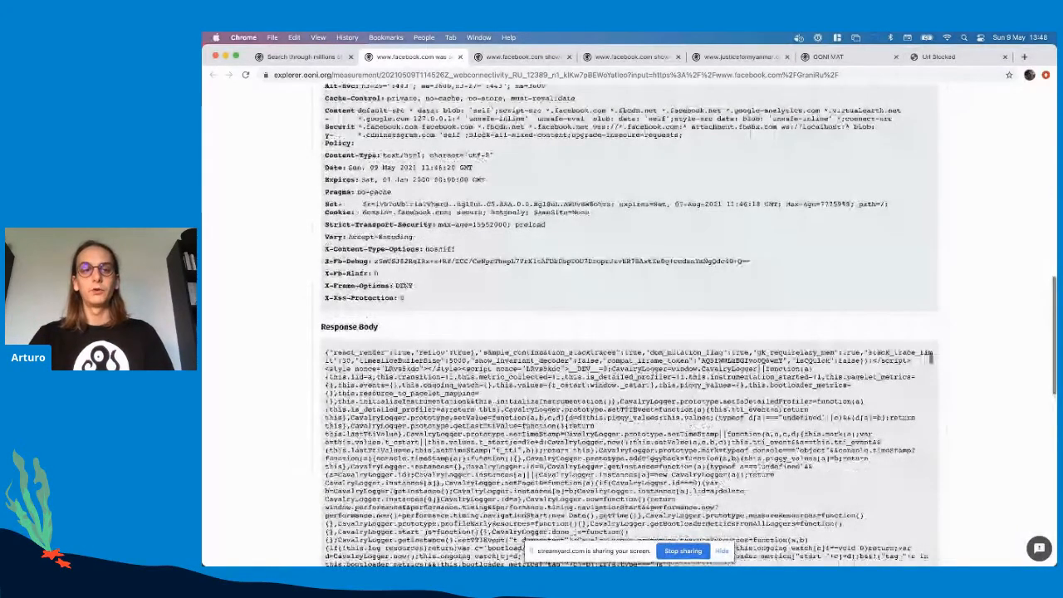
{"action": "scroll", "scroll_direction": "up", "scroll_amount": 3}
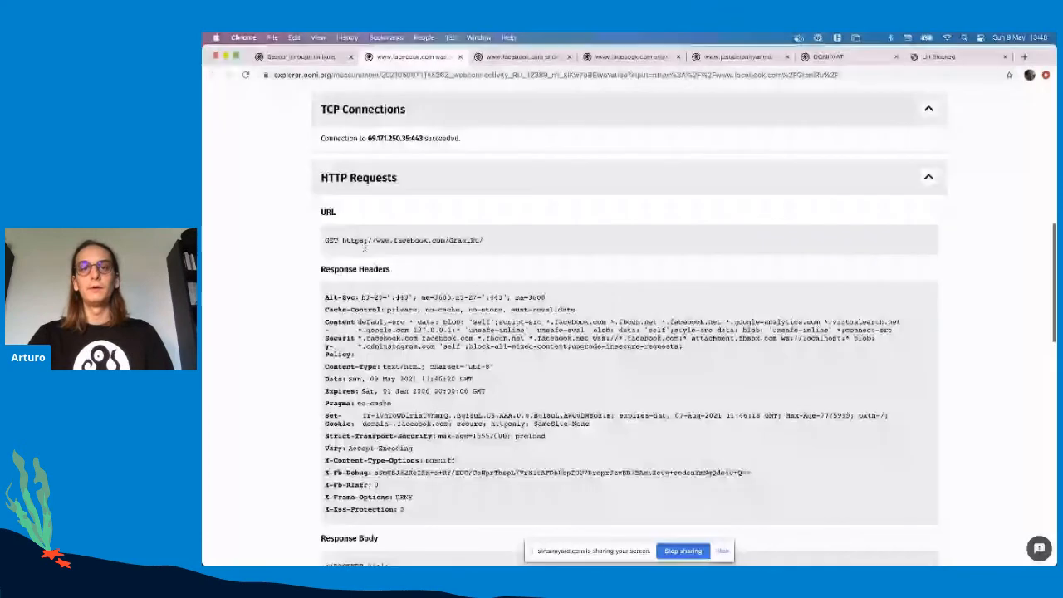
{"action": "scroll", "scroll_direction": "up", "scroll_amount": 3}
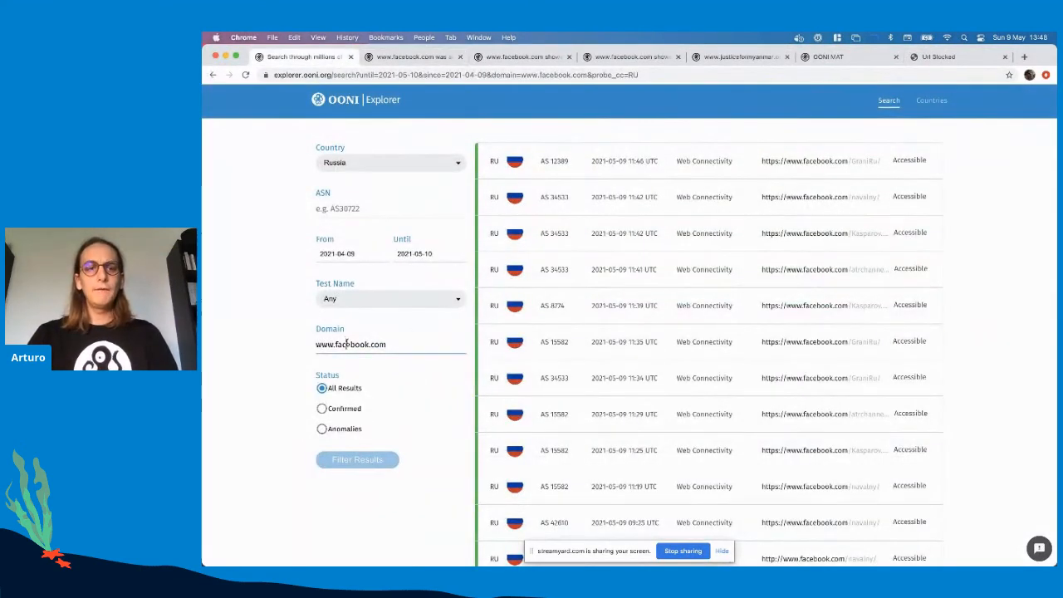
Show only Confirmed results and reach the censor.net.ua blocked measurement on AS34533
{"action": "left_click", "coordinate": [390, 344]}
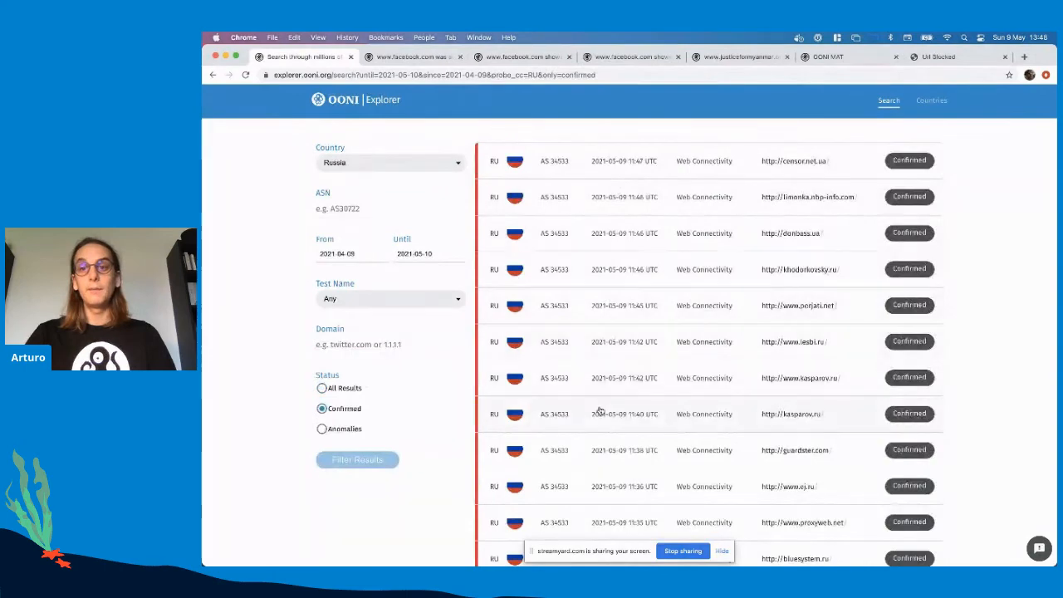
{"action": "scroll", "scroll_direction": "down", "scroll_amount": 3}
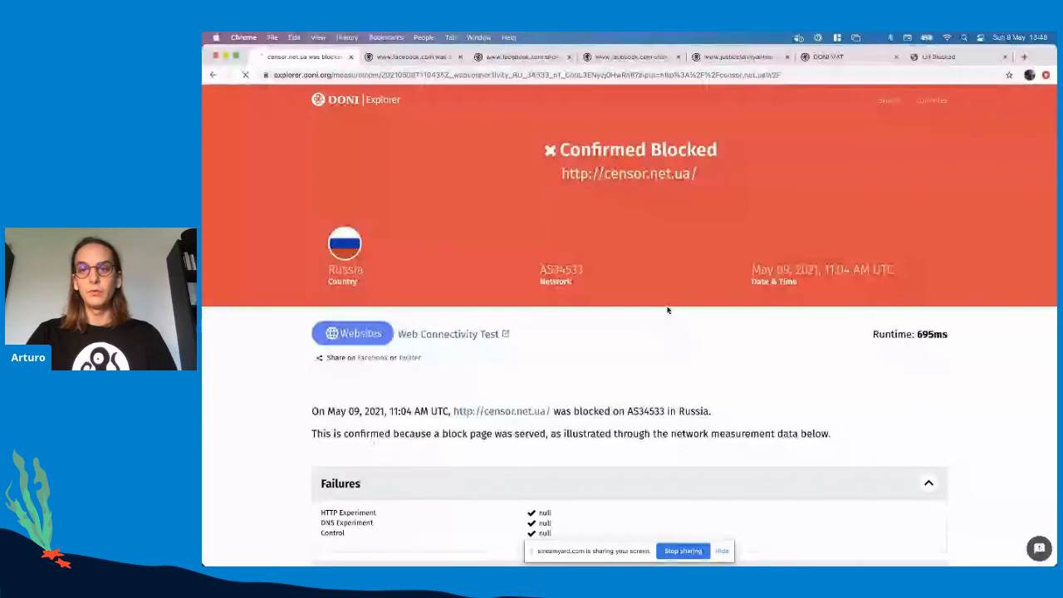
Scroll the censor.net.ua block page body, then switch to the Myanmar Facebook DNS-tampering measurement on AS133385
{"action": "scroll", "scroll_direction": "down", "scroll_amount": 3}
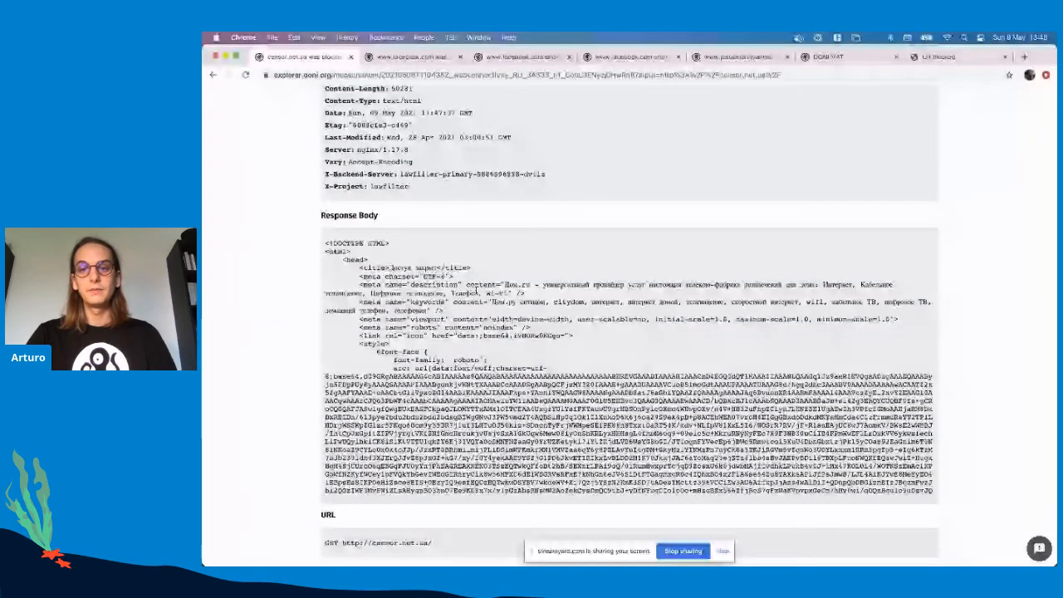
{"action": "scroll", "scroll_direction": "down", "scroll_amount": 3}
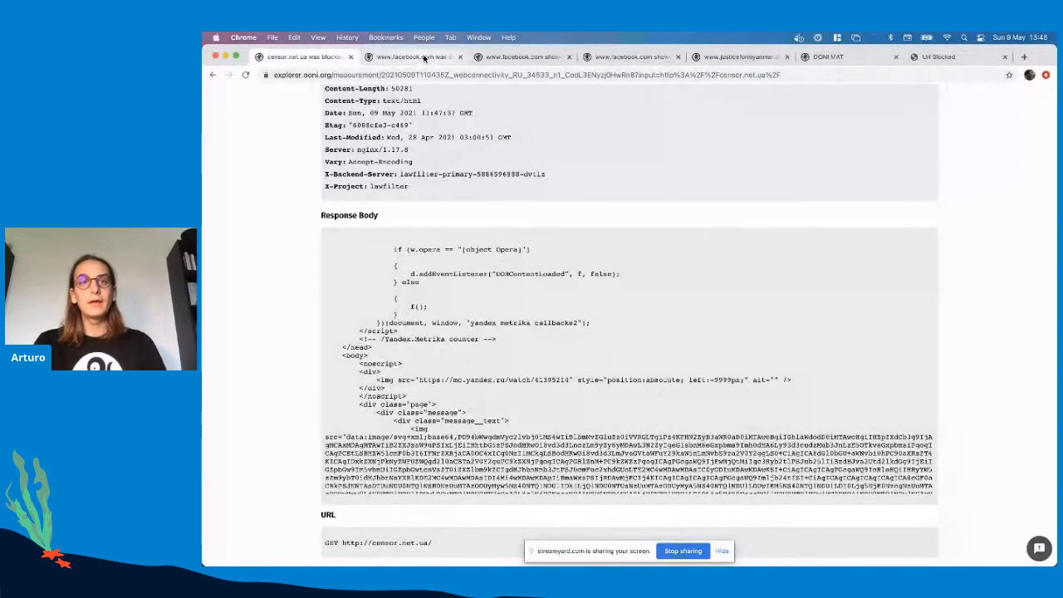
{"action": "left_click", "coordinate": [518, 57]}
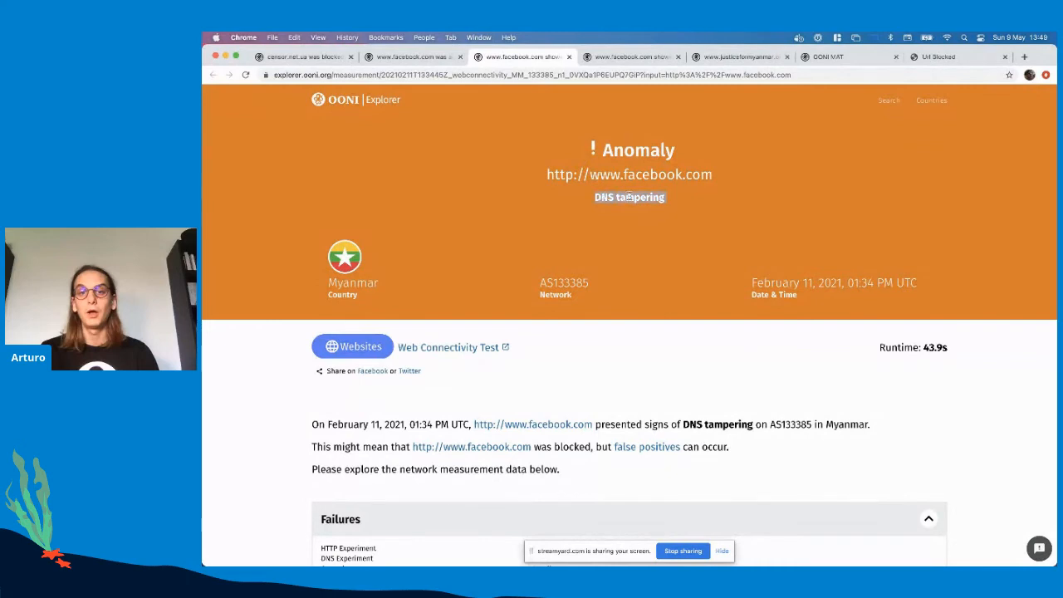
Review the DNS answer leading to a Myanmar block page, then switch to the AS9988 Facebook TCP/IP blocking measurement
{"action": "scroll", "scroll_direction": "down", "scroll_amount": 3}
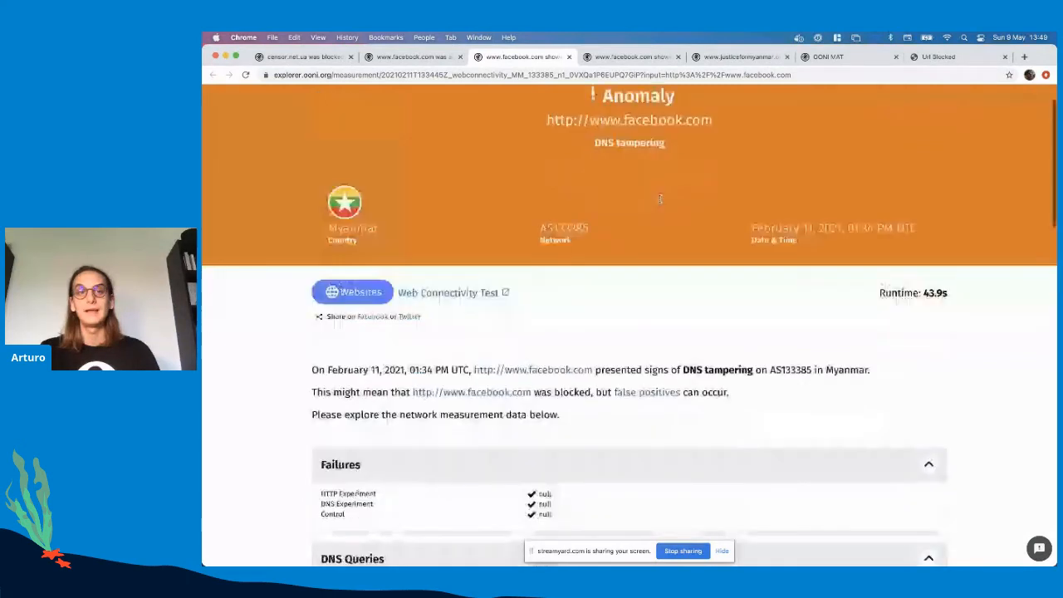
{"action": "scroll", "scroll_direction": "down", "scroll_amount": 3}
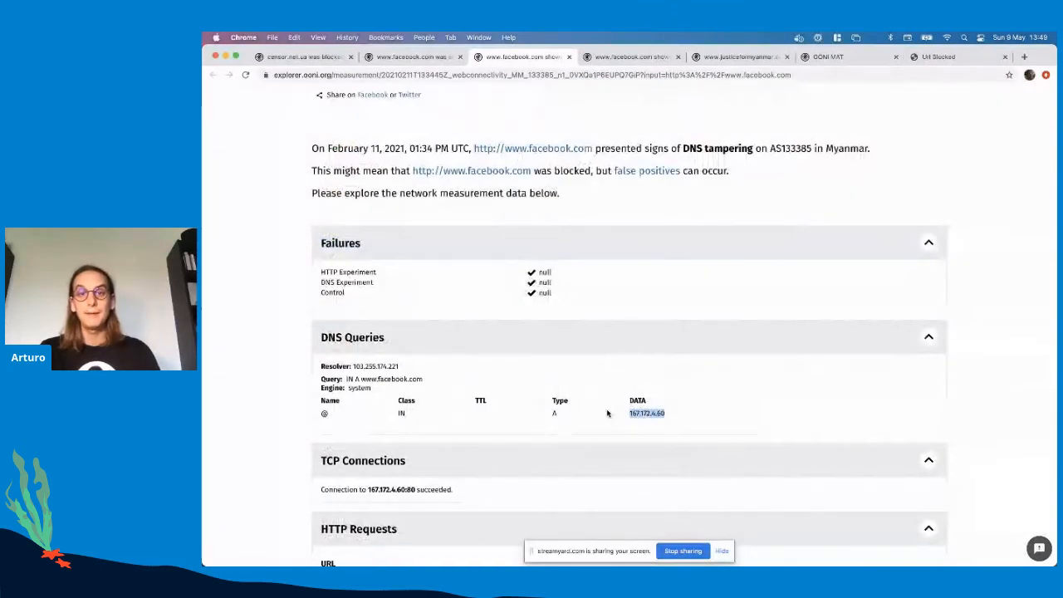
{"action": "mouse_move", "coordinate": [484, 365]}
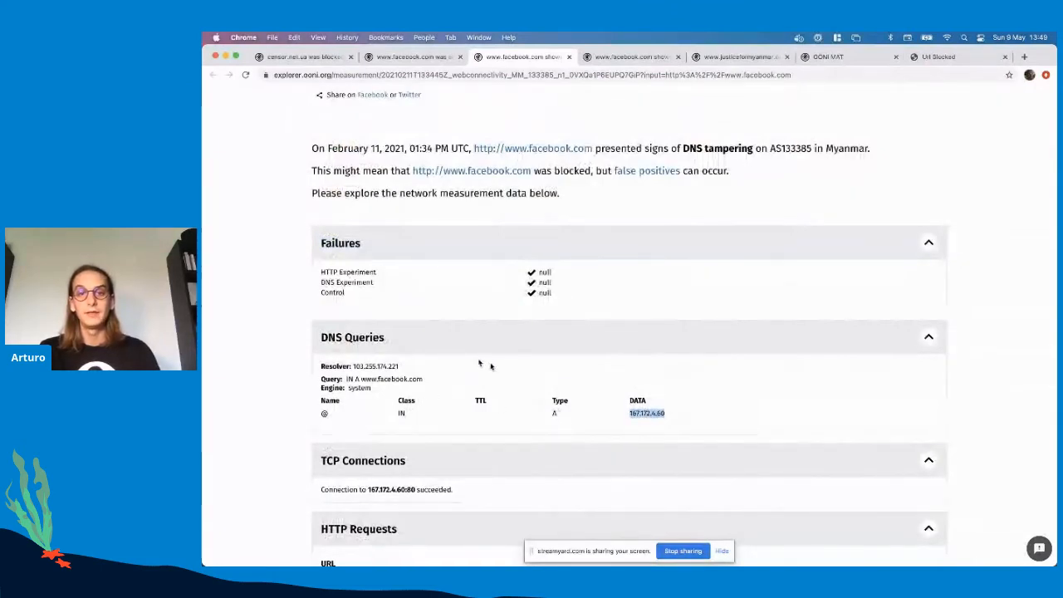
{"action": "mouse_move", "coordinate": [677, 423]}
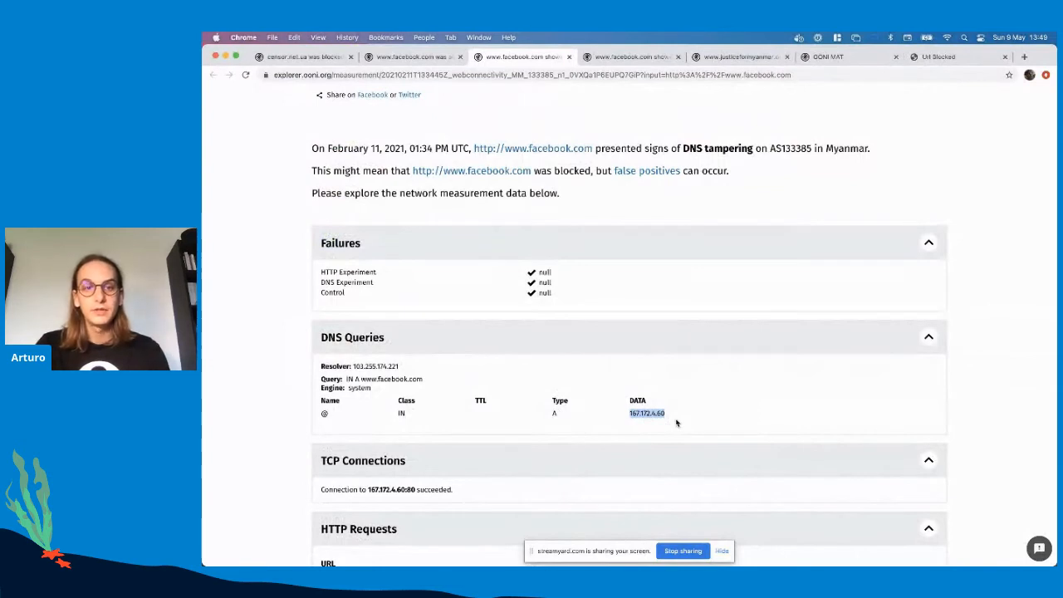
{"action": "scroll", "scroll_direction": "down", "scroll_amount": 3}
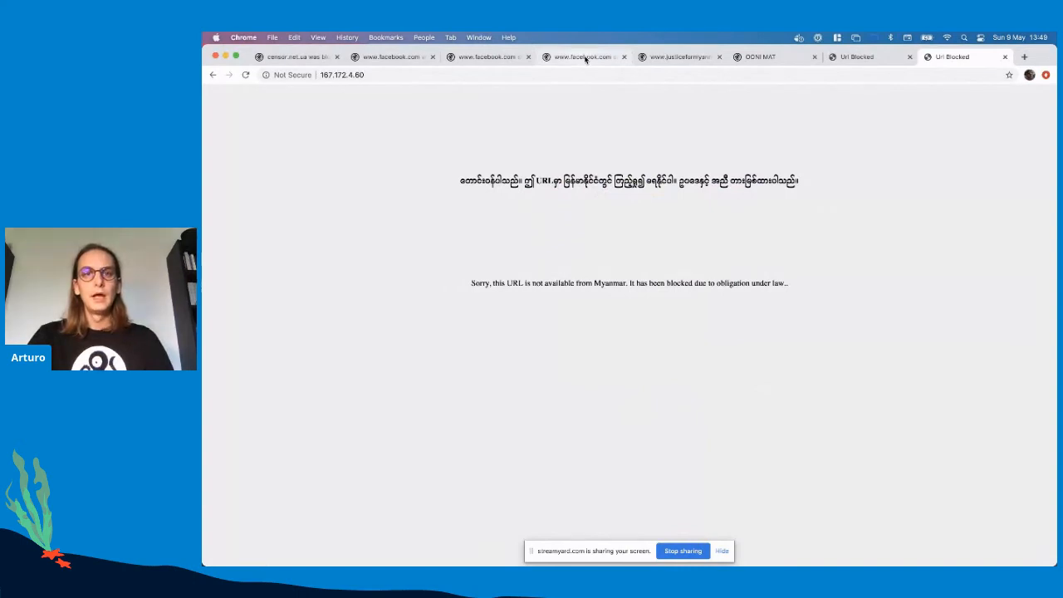
{"action": "left_click", "coordinate": [581, 57]}
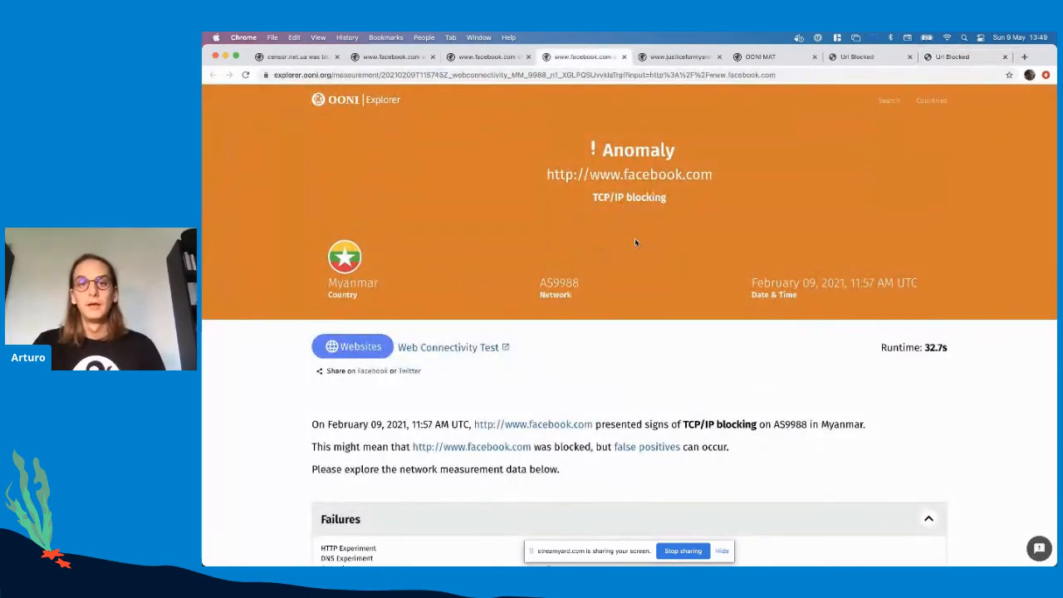
Review the Facebook TCP failure details, then switch to the justiceformyanmar.org HTTP blocking measurement on AS135300
{"action": "scroll", "scroll_direction": "down", "scroll_amount": 3}
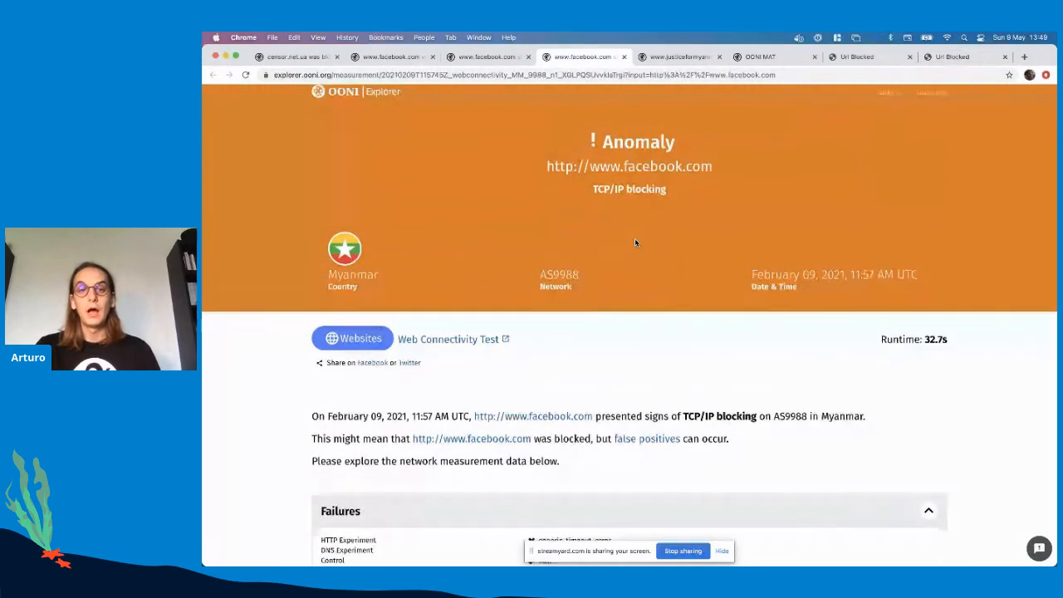
{"action": "scroll", "scroll_direction": "down", "scroll_amount": 3}
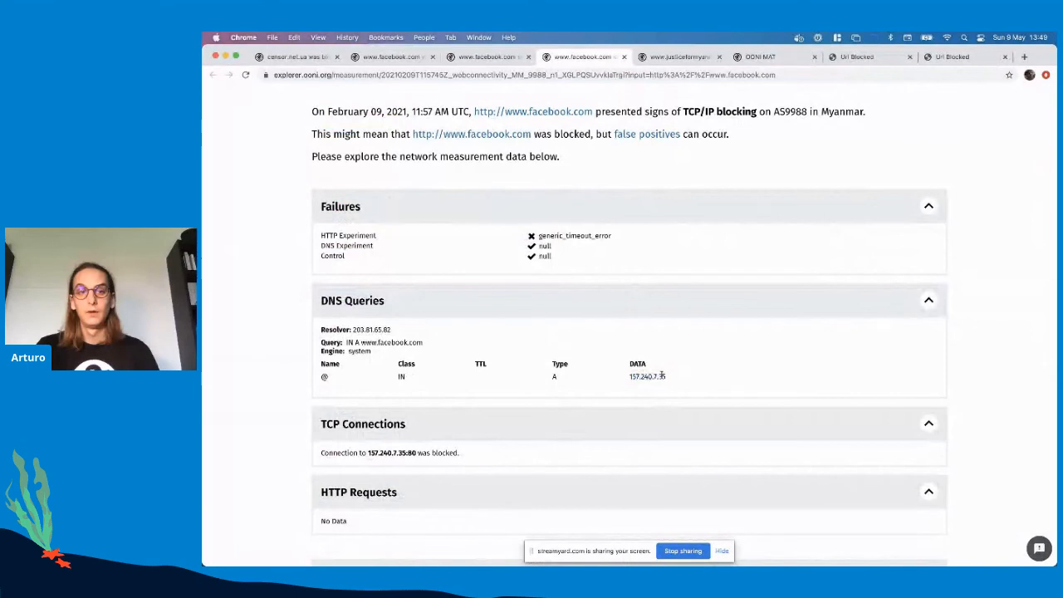
{"action": "scroll", "scroll_direction": "down", "scroll_amount": 3}
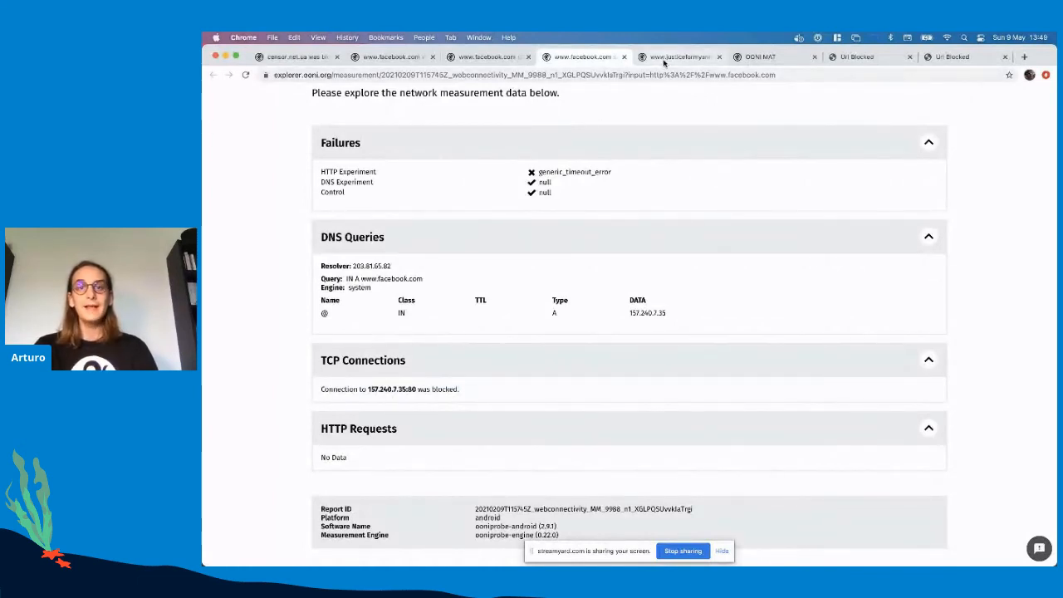
{"action": "left_click", "coordinate": [677, 56]}
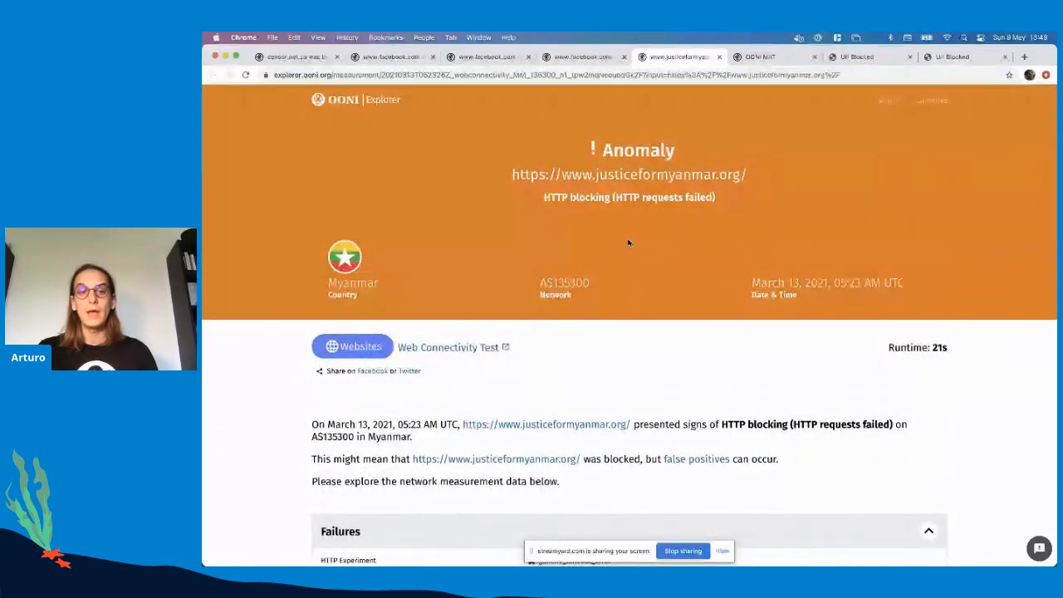
Review the justiceformyanmar.org failure details, then bring up the MAT chart of Burundi WhatsApp measurements by day
{"action": "scroll", "scroll_direction": "down", "scroll_amount": 3}
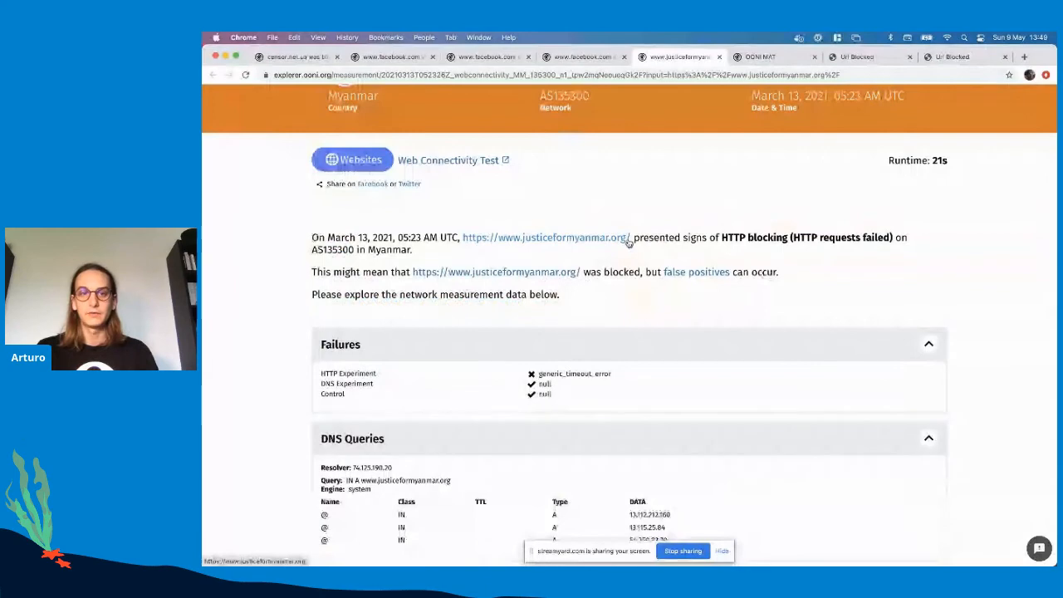
{"action": "scroll", "scroll_direction": "down", "scroll_amount": 3}
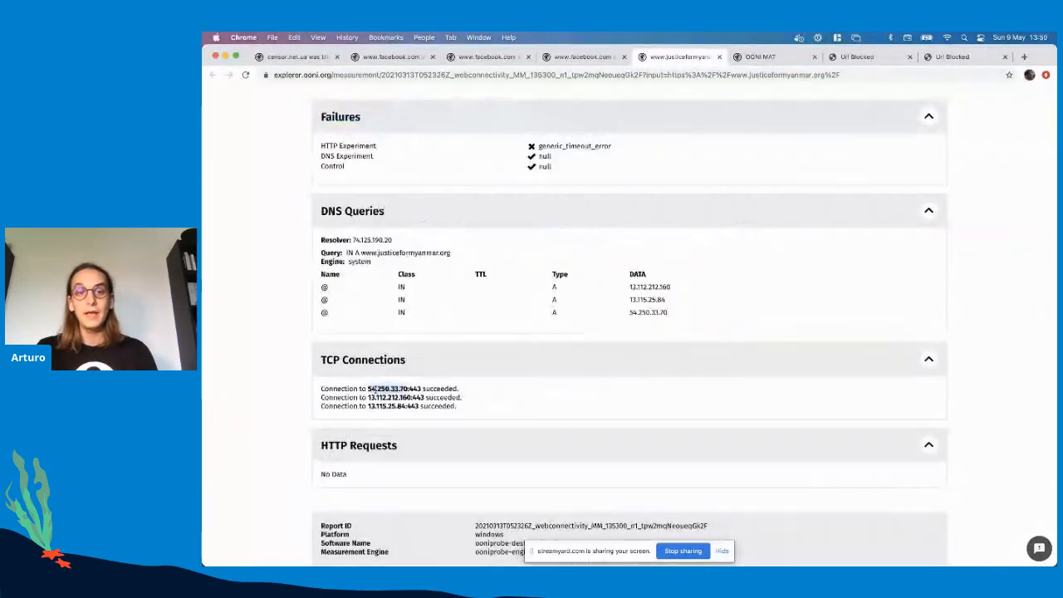
{"action": "scroll", "scroll_direction": "down", "scroll_amount": 3}
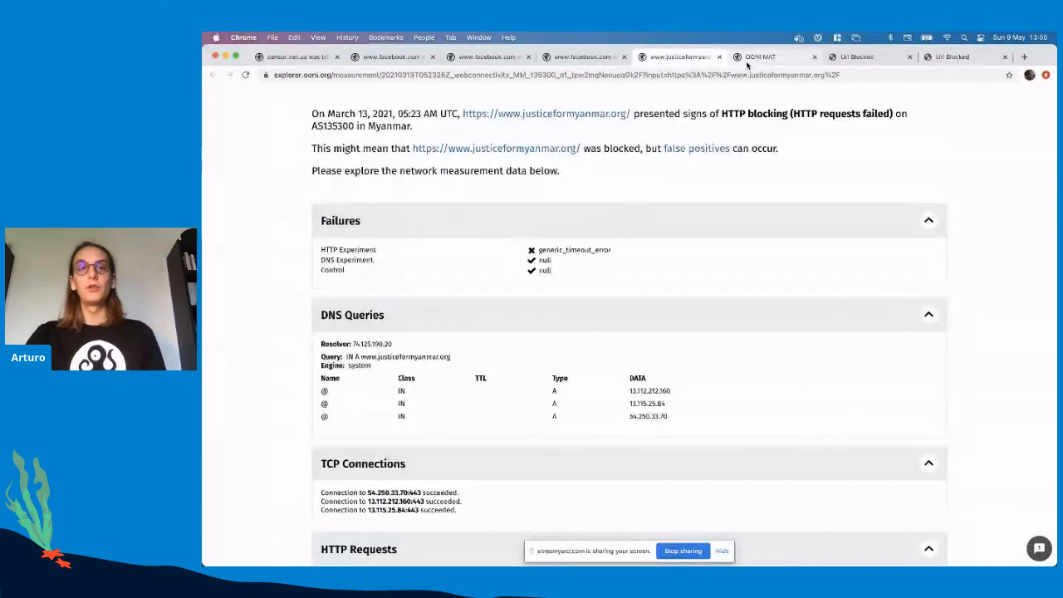
{"action": "left_click", "coordinate": [757, 57]}
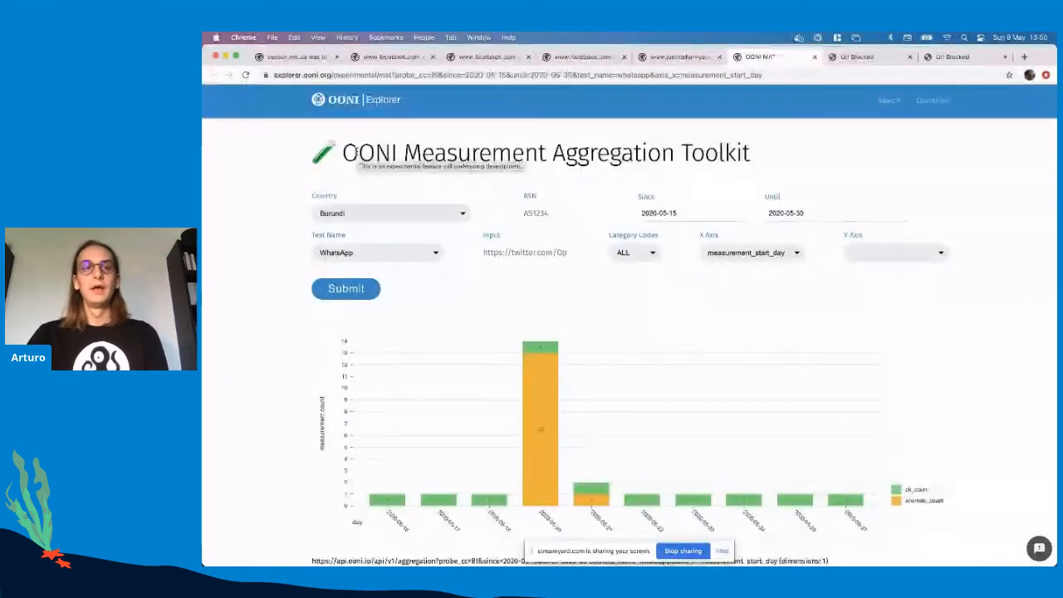
Reselect Burundi in the Country list, then start a new browser tab with 'ooni' entered
{"action": "left_click", "coordinate": [390, 212]}
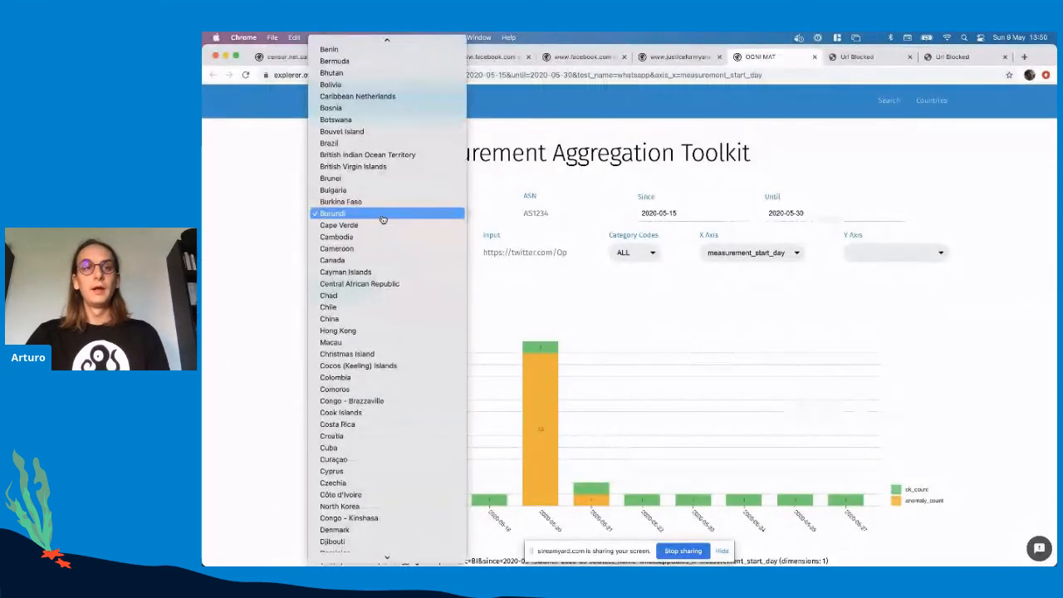
{"action": "left_click", "coordinate": [332, 213]}
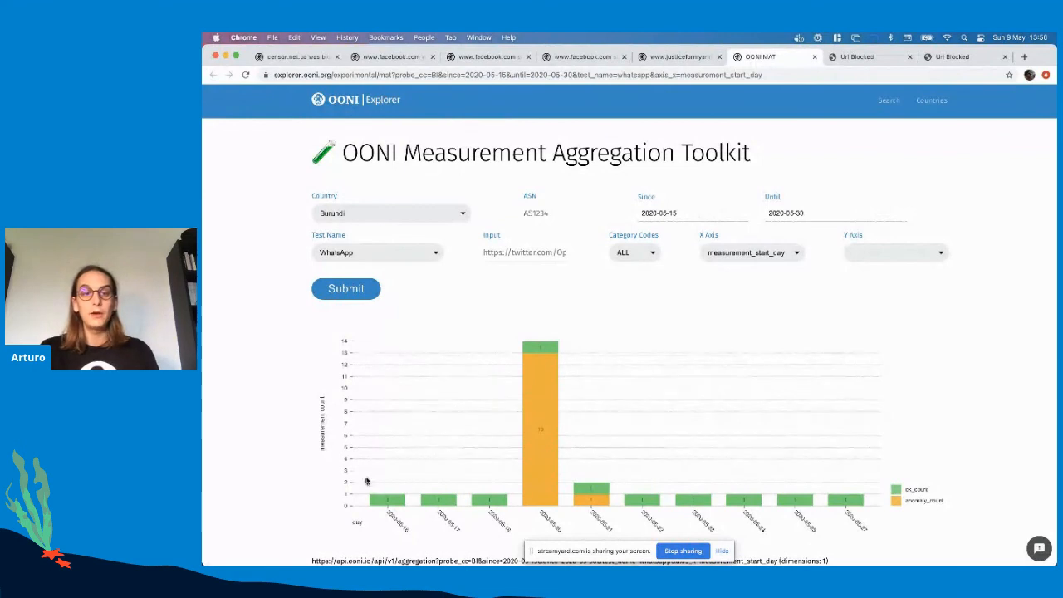
{"action": "mouse_move", "coordinate": [481, 501]}
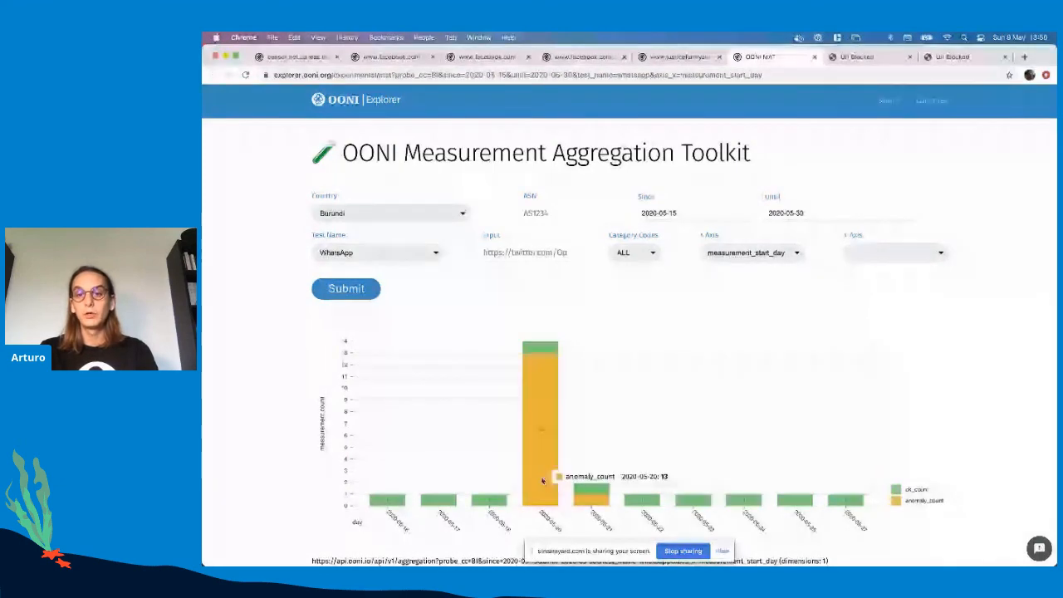
{"action": "mouse_move", "coordinate": [838, 498]}
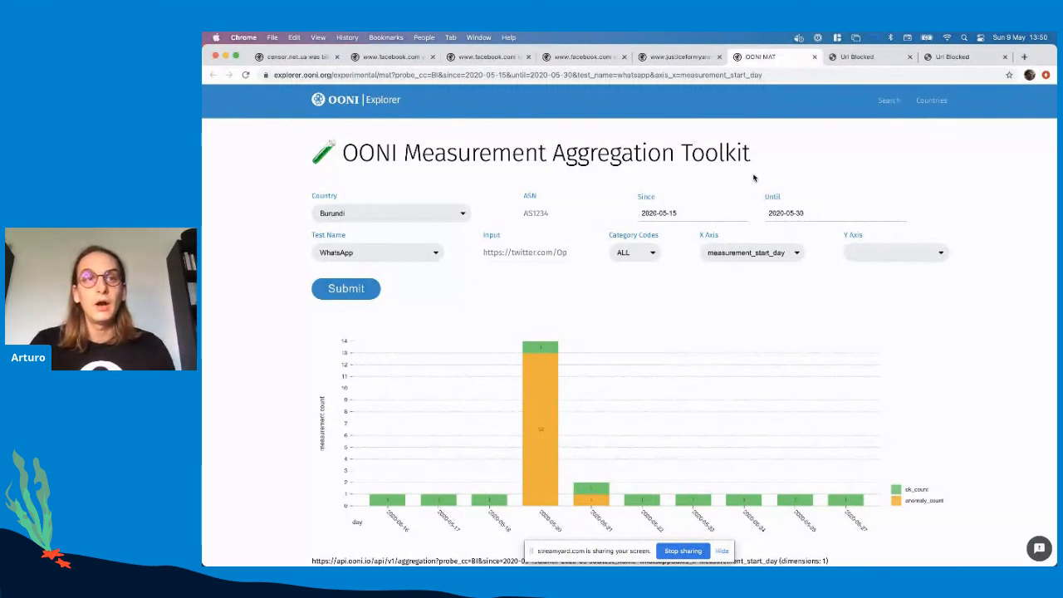
{"action": "type", "text": "ooni"}
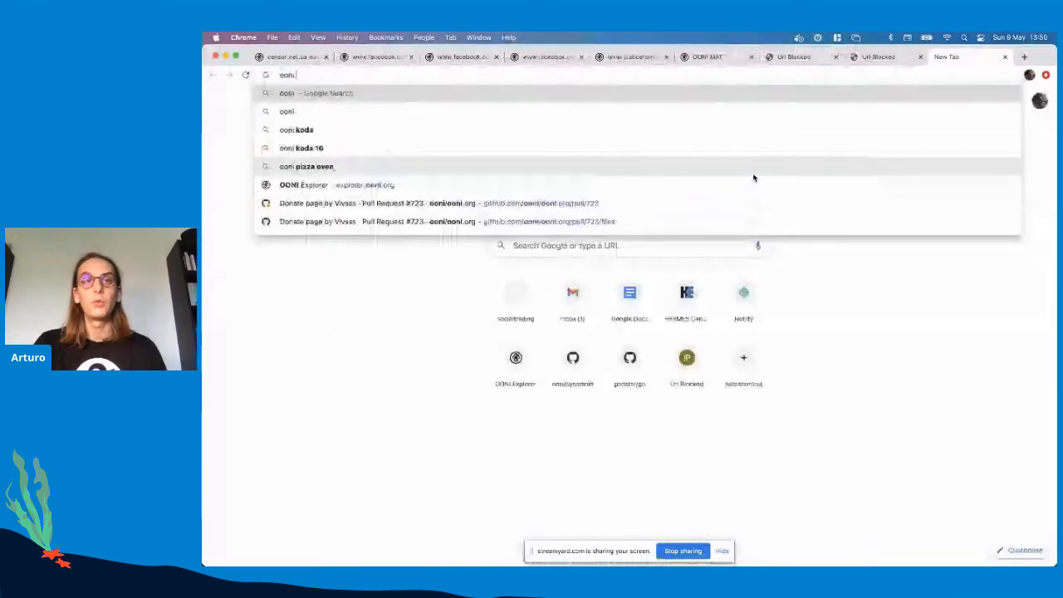